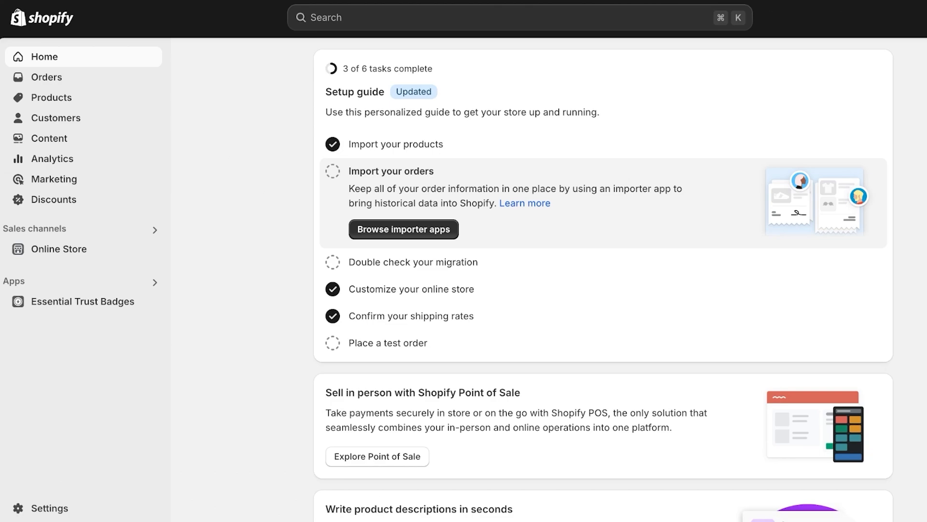
Reach the Shopify App Store via Settings > Apps and sales channels.
click(44, 507)
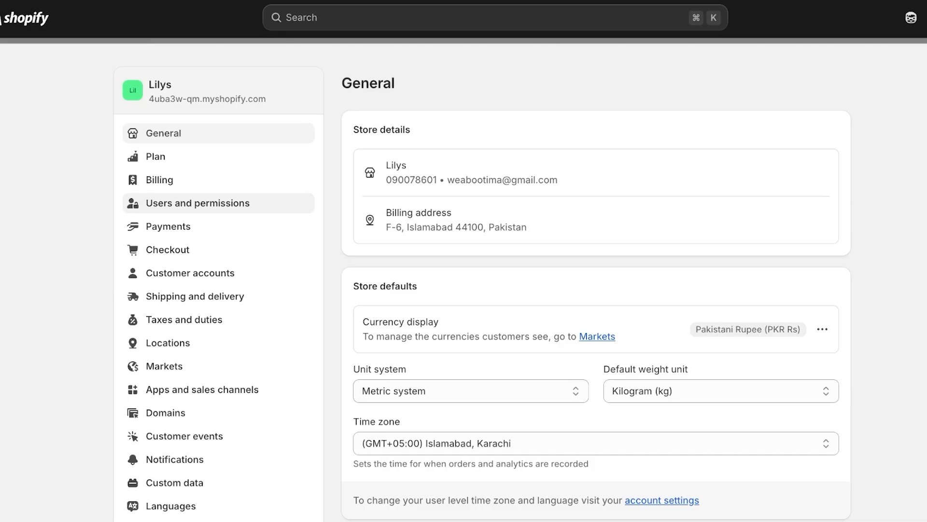
click(202, 389)
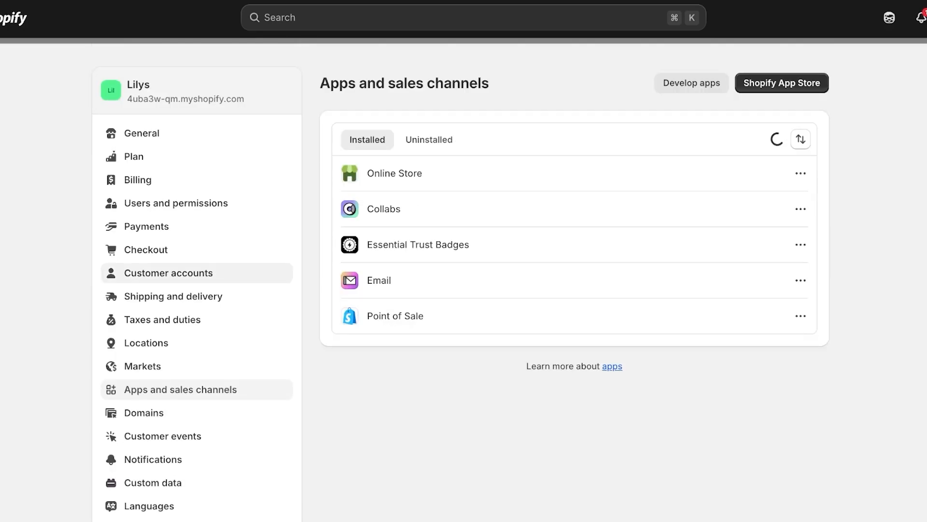
click(781, 83)
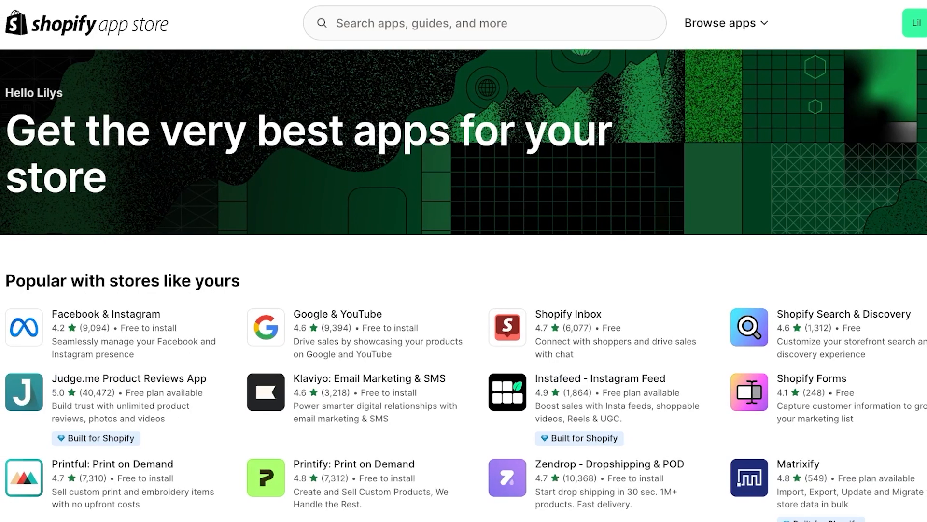
Search the App Store for "mobile app builder" and browse the results (OneMobile, Shopney, Apptile).
text(f)
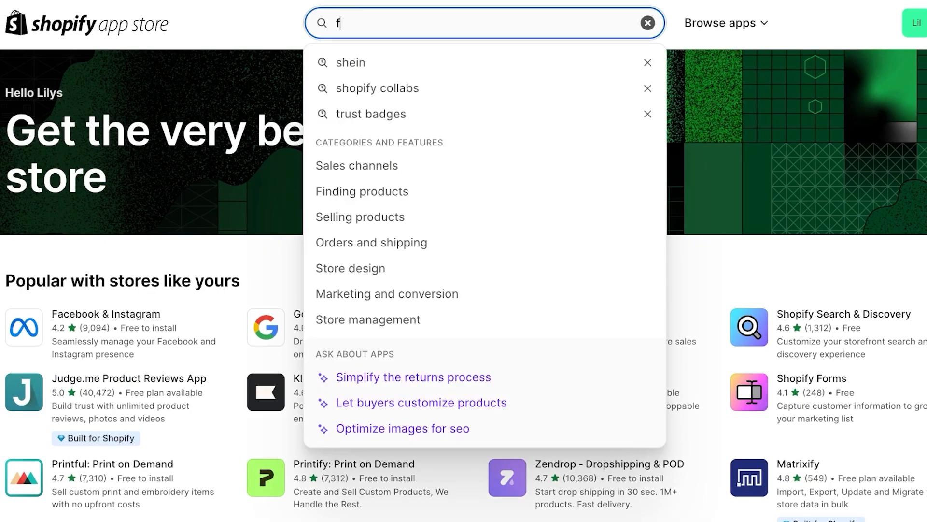
text(mo)
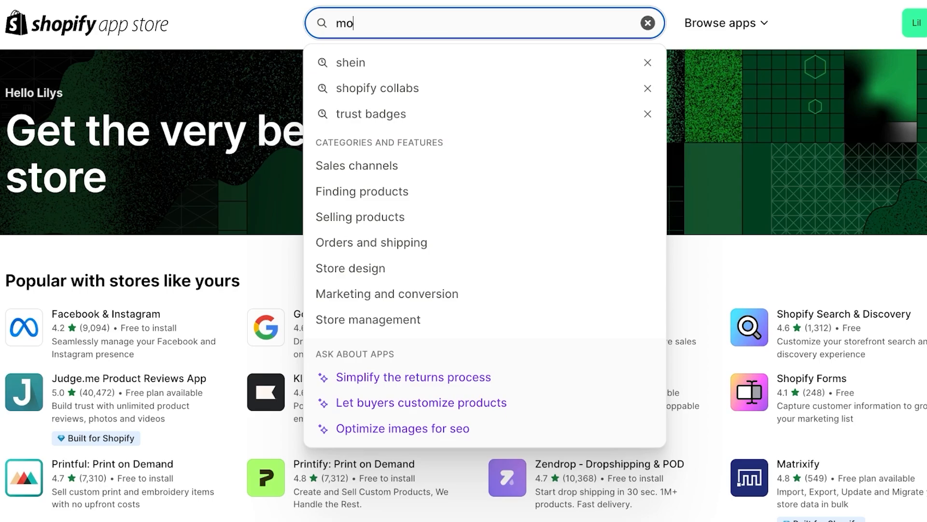
text(mobile app builder)
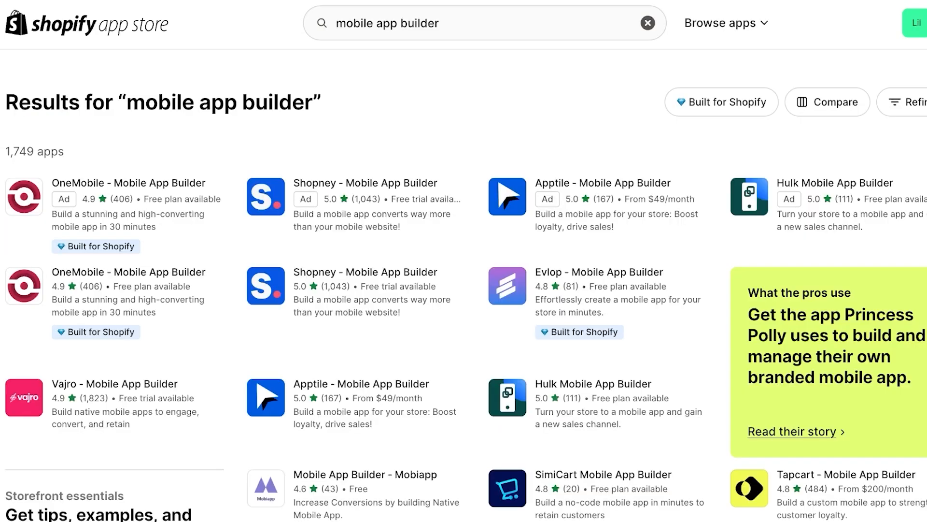
scroll(down, 3)
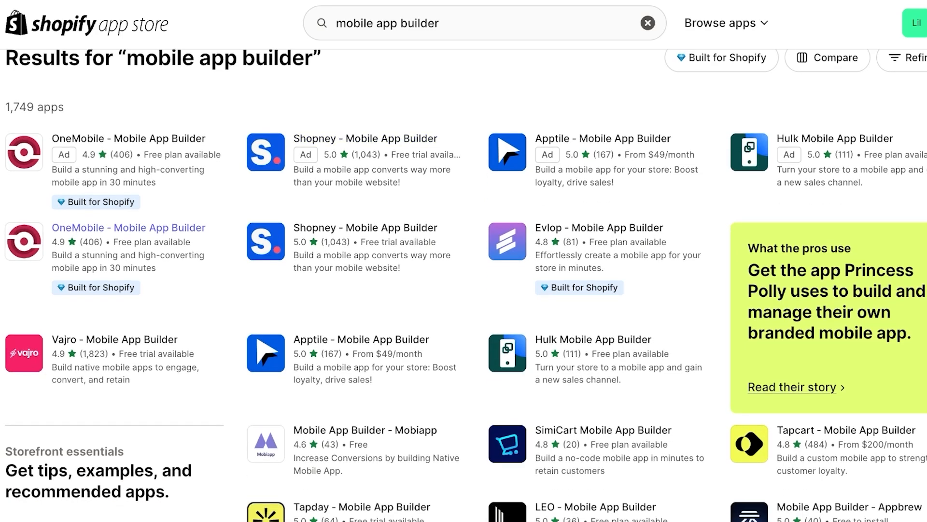
scroll(down, 3)
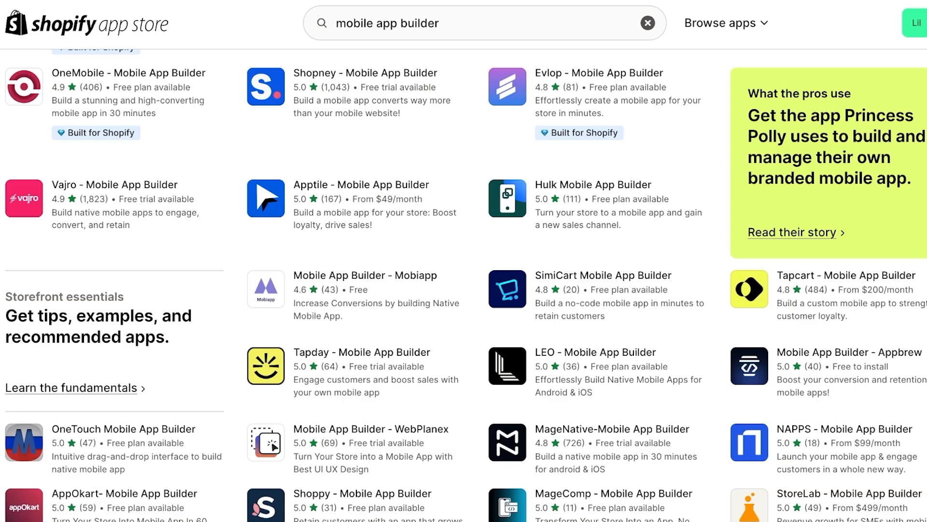
scroll(down, 3)
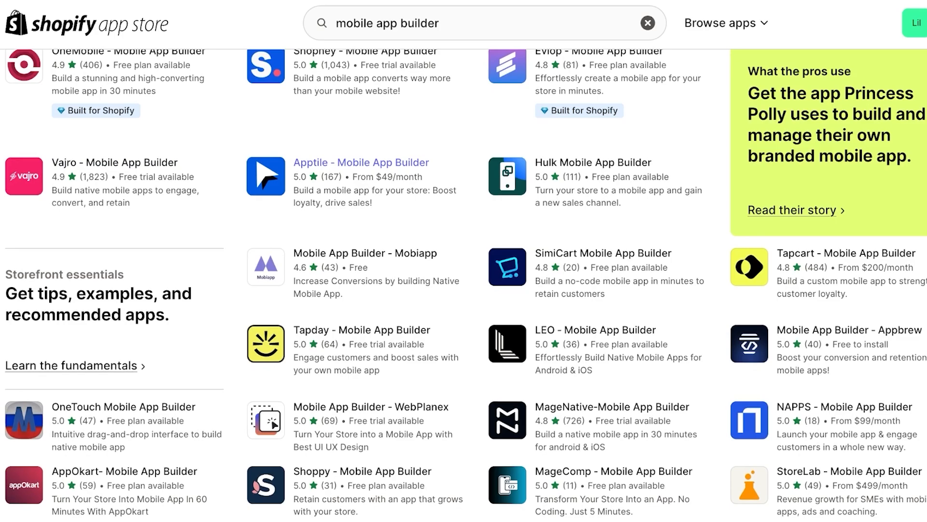
scroll(down, 3)
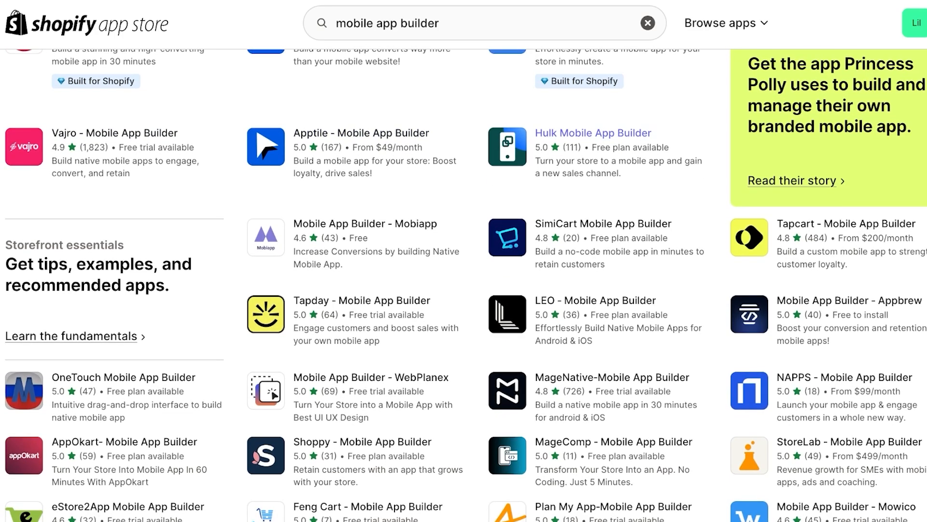
scroll(up, 3)
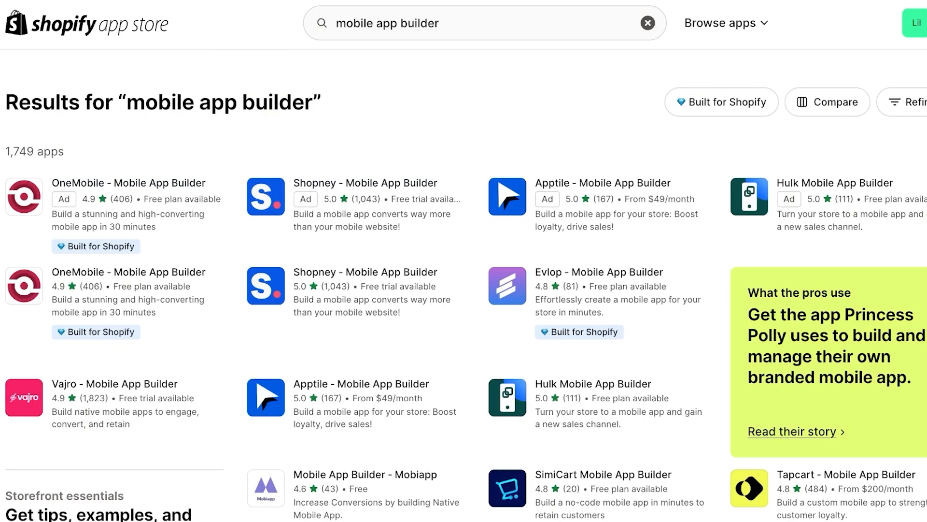
mouse_move(599, 271)
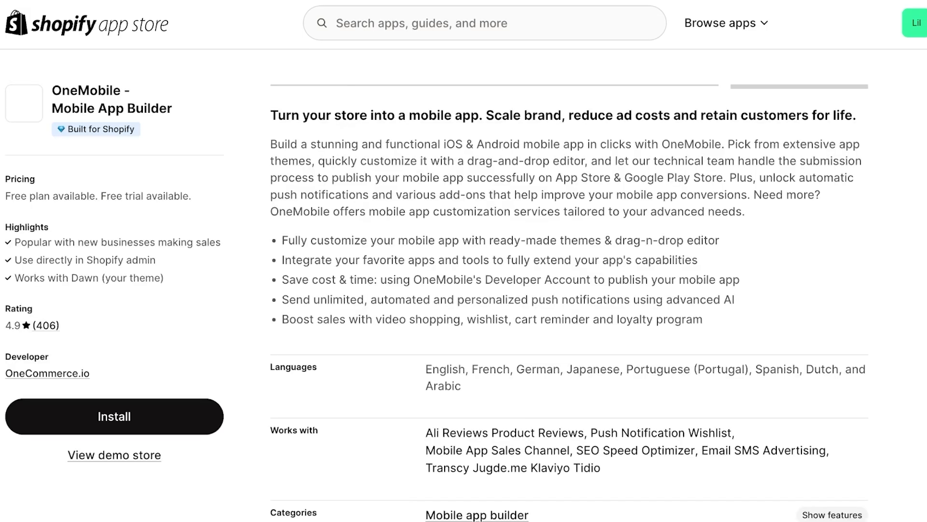
scroll(down, 3)
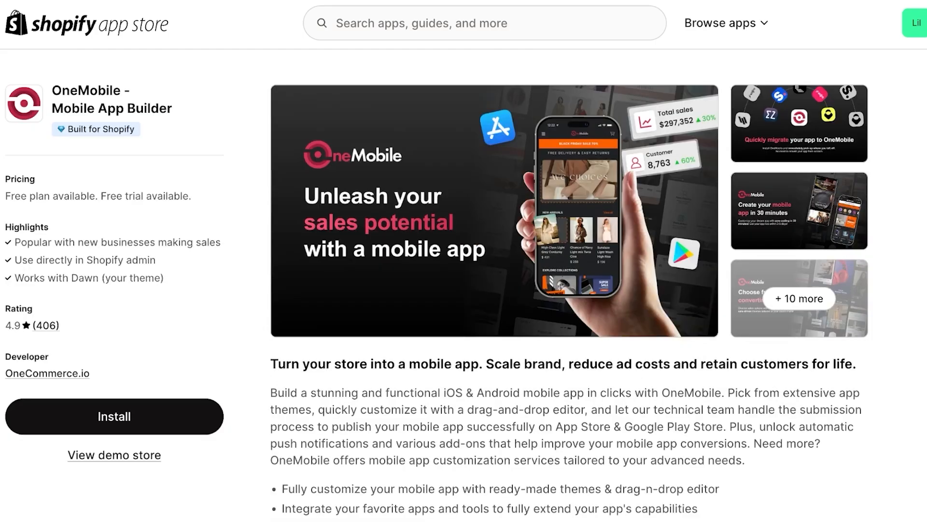
scroll(down, 3)
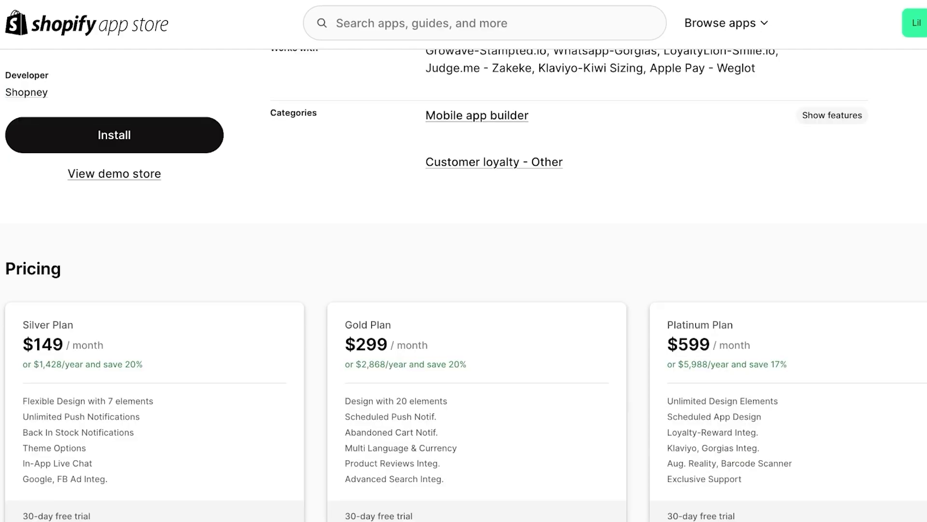
scroll(down, 3)
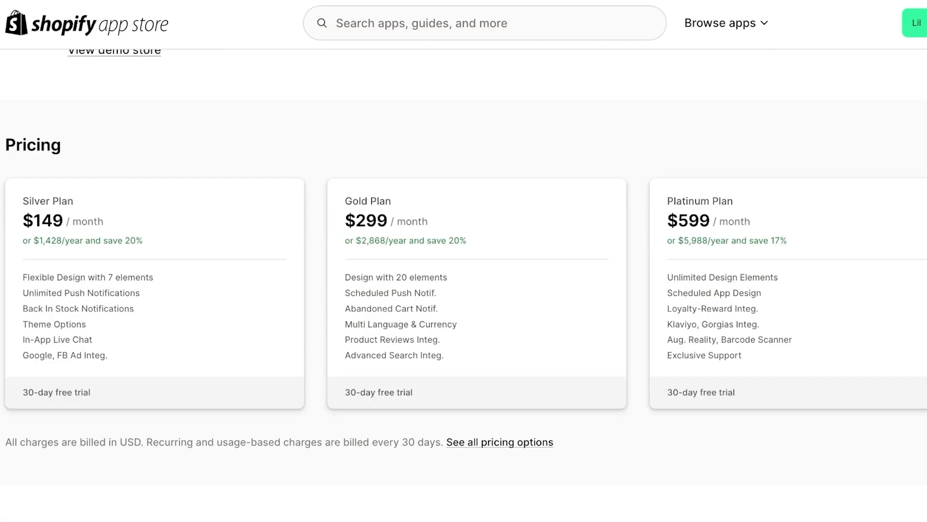
scroll(up, 3)
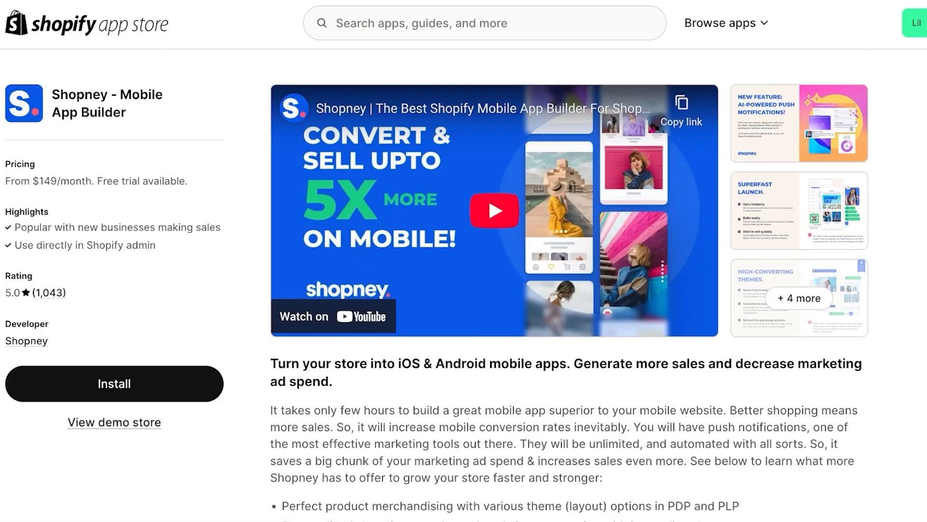
scroll(down, 3)
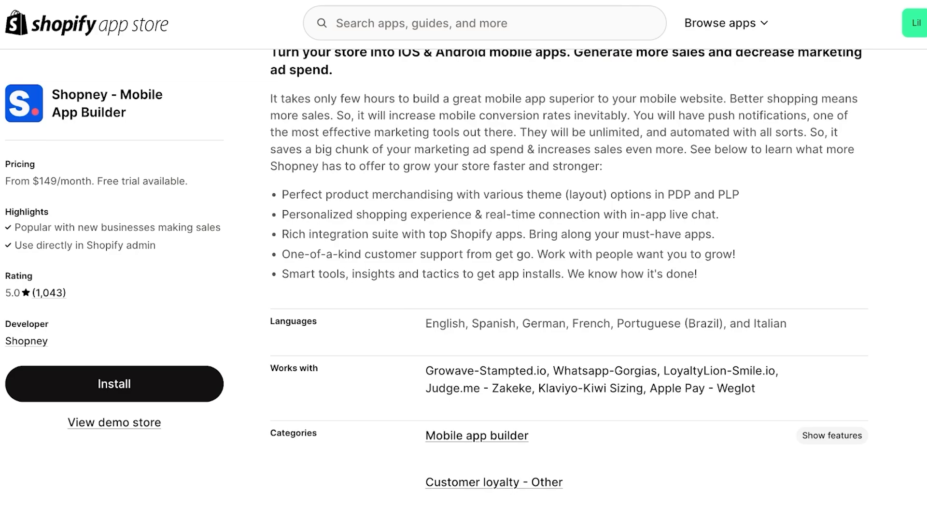
scroll(down, 3)
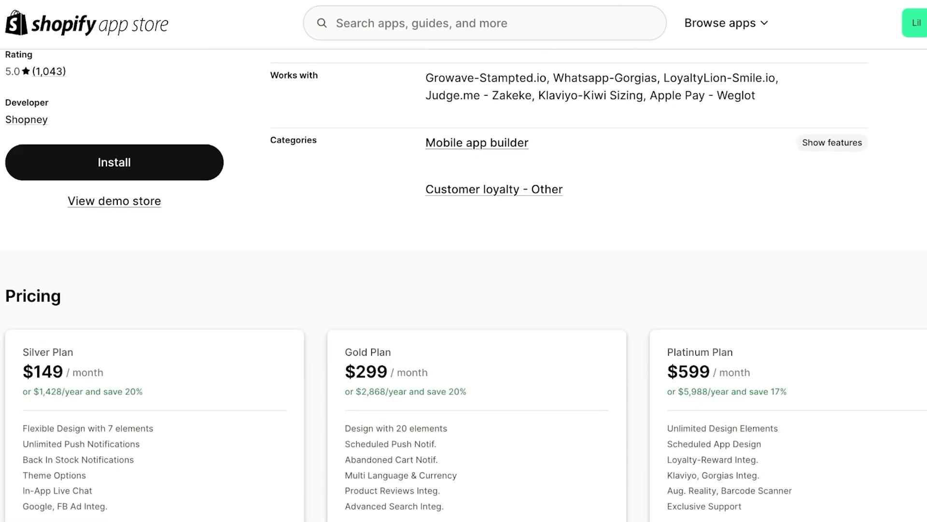
scroll(down, 3)
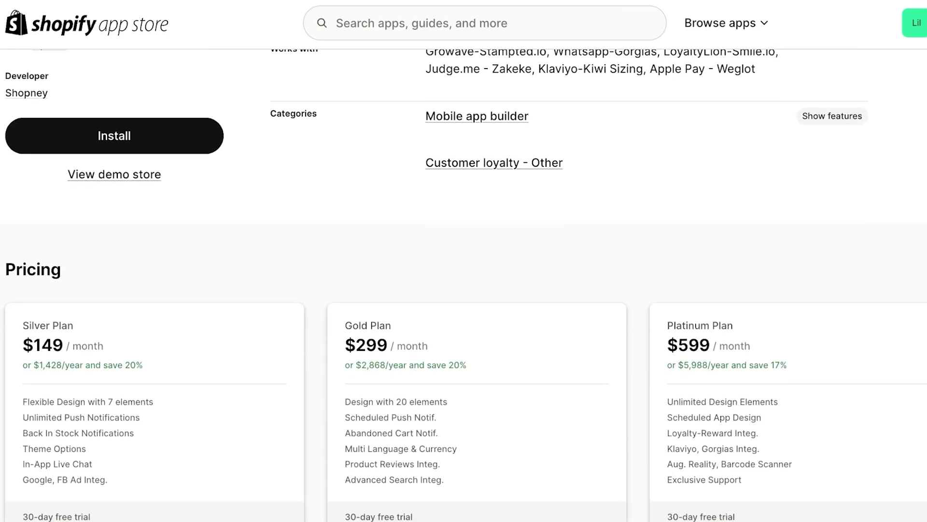
click(477, 116)
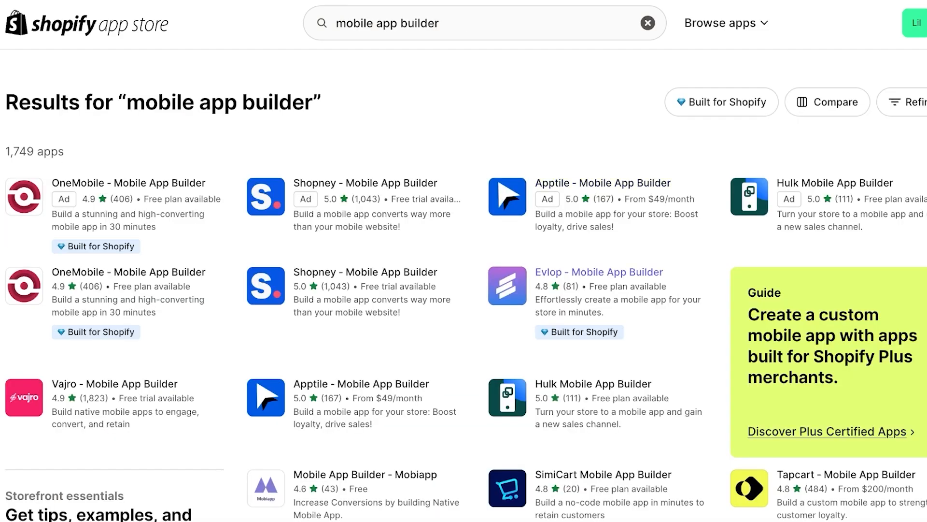
click(598, 272)
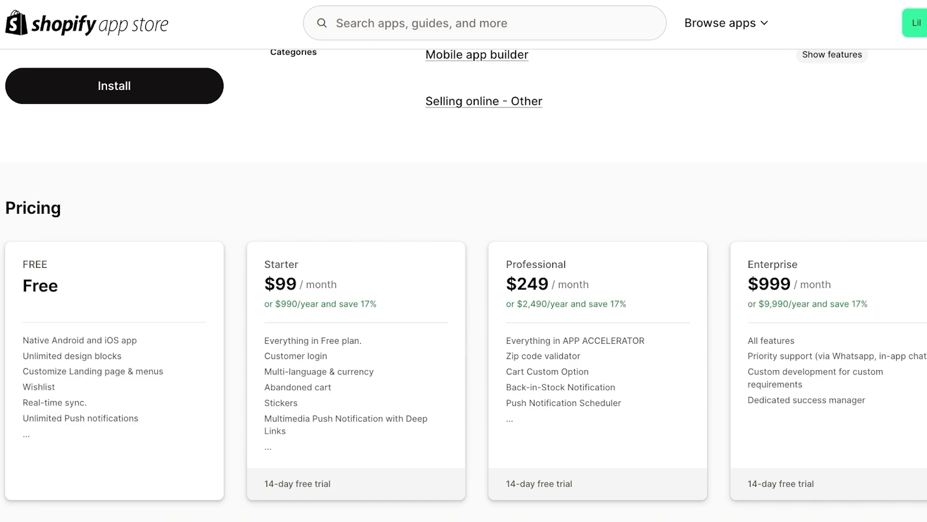
scroll(up, 3)
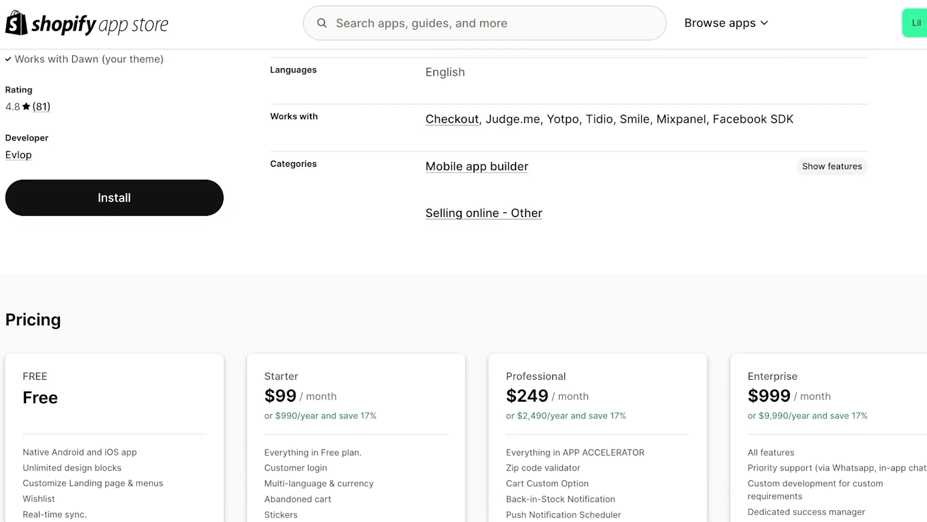
scroll(up, 3)
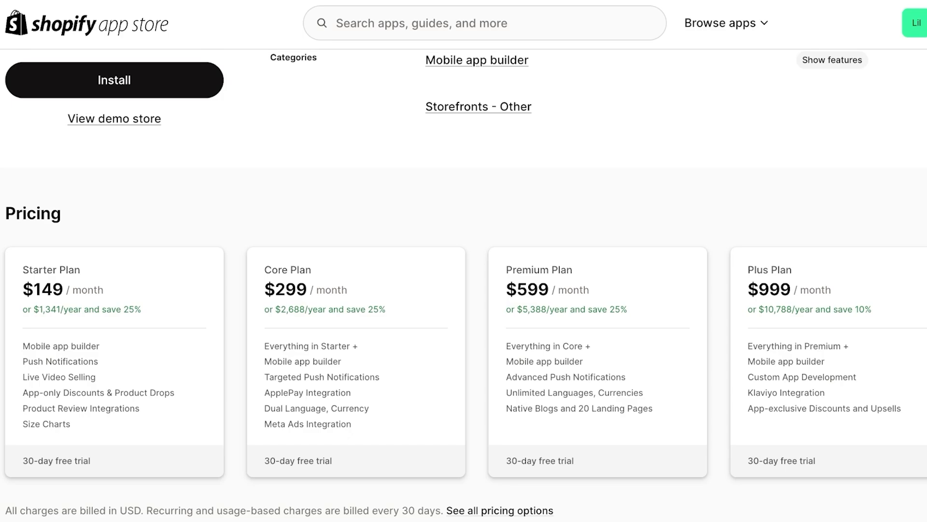
scroll(up, 3)
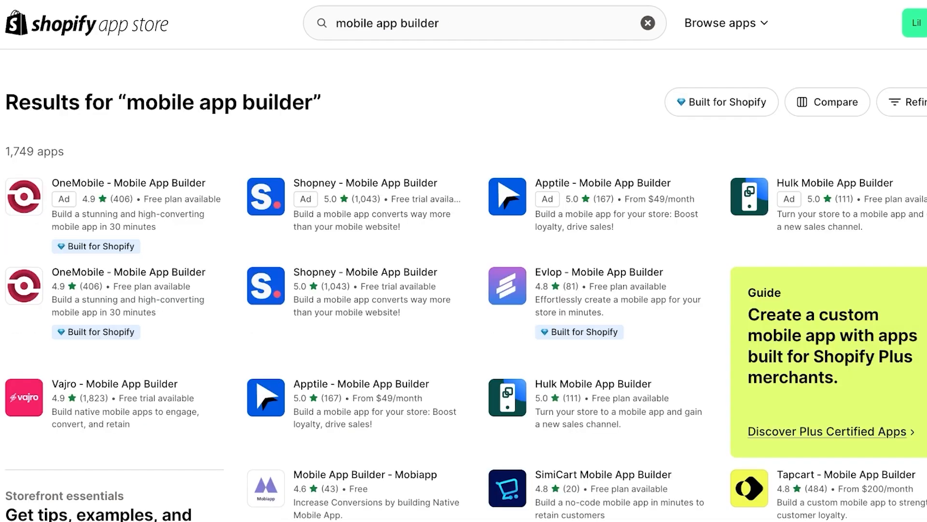
View the Apptile mobile app builder listing and its pricing from $49/month.
click(599, 272)
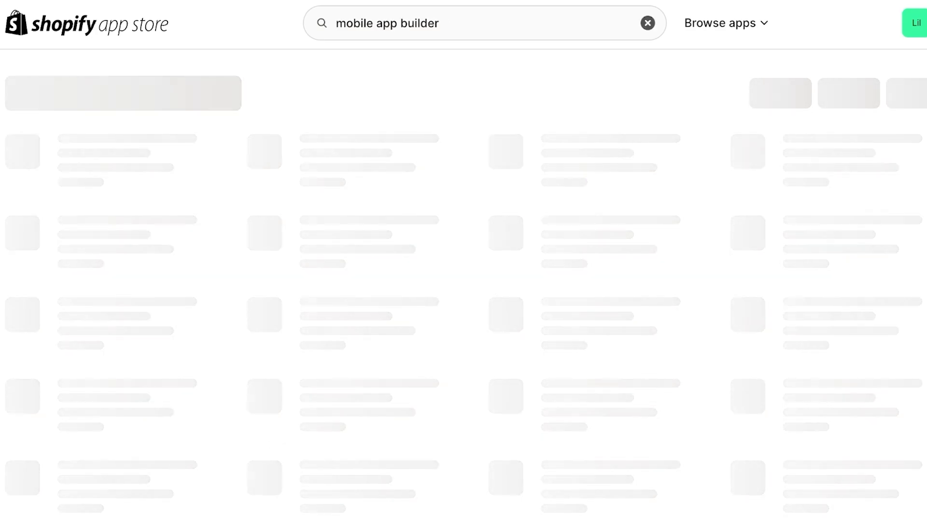
click(118, 151)
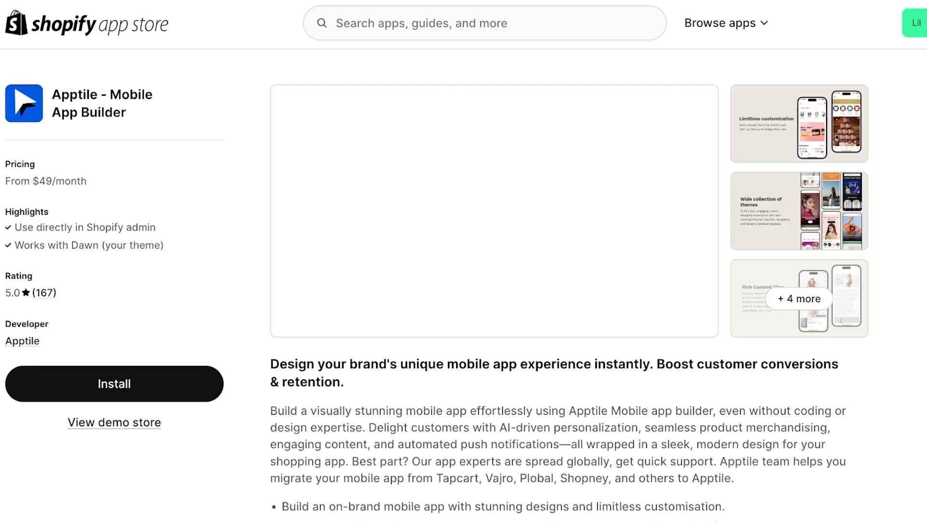
scroll(down, 3)
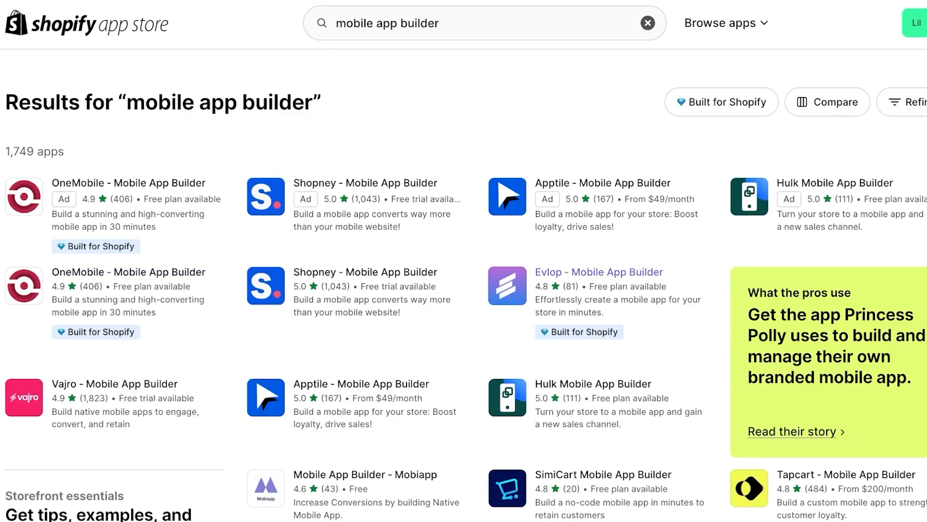
Return to the Evlop - Mobile App Builder listing with its free-to-$999 plans.
click(598, 271)
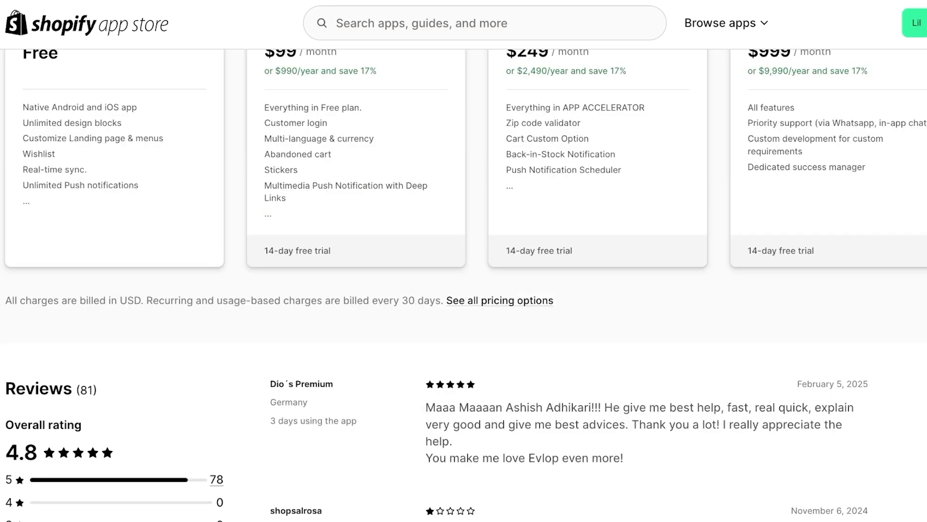
scroll(up, 3)
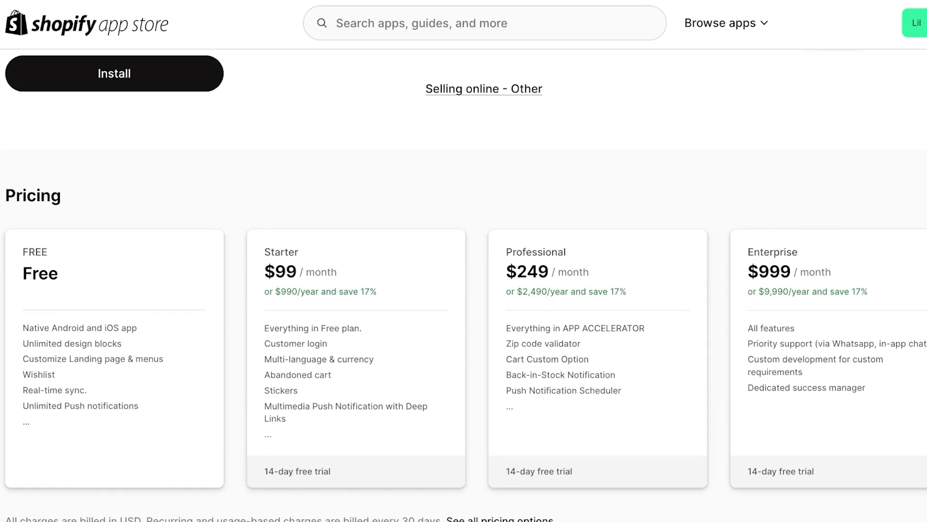
scroll(up, 3)
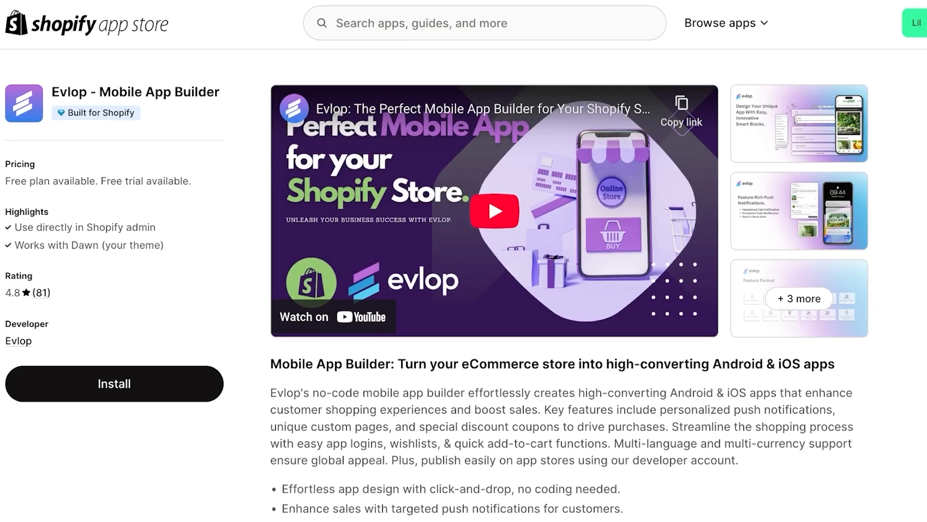
Install the Evlop - Mobile app, approving its requested customer and store data access.
click(114, 383)
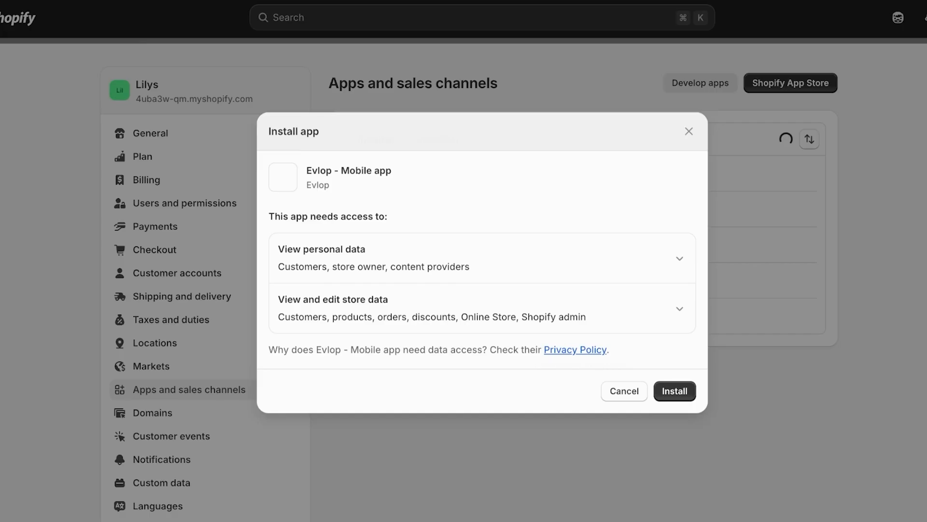
click(673, 390)
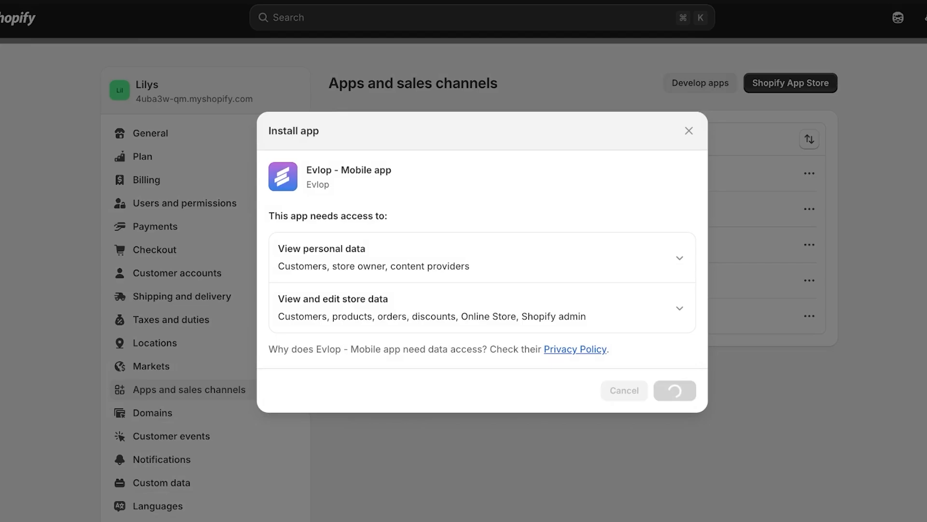
click(674, 391)
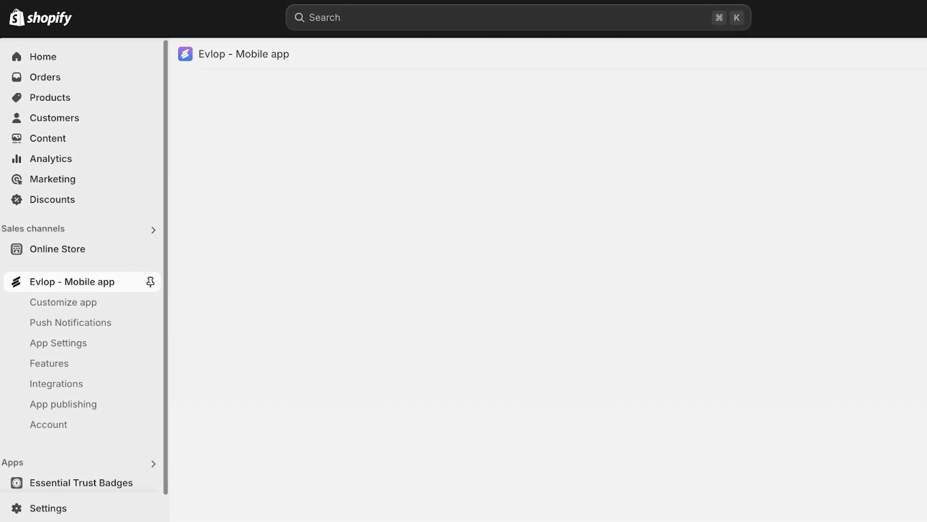
Load the Evlop dashboard and look through its Android/iOS status and design demo ideas.
click(149, 281)
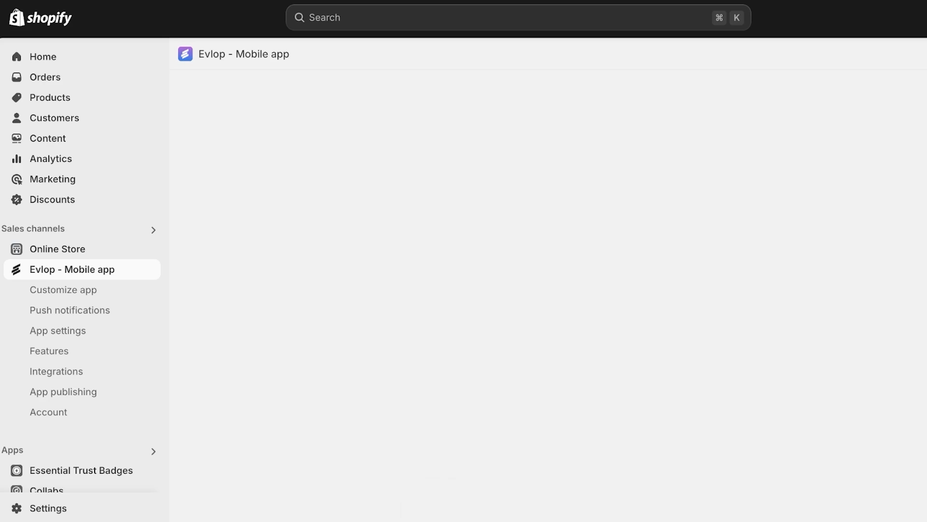
click(73, 270)
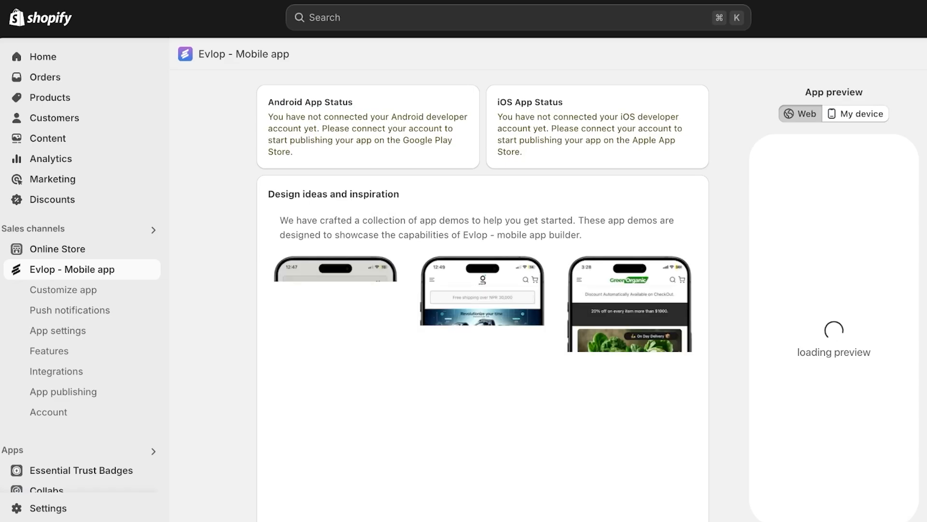
scroll(down, 3)
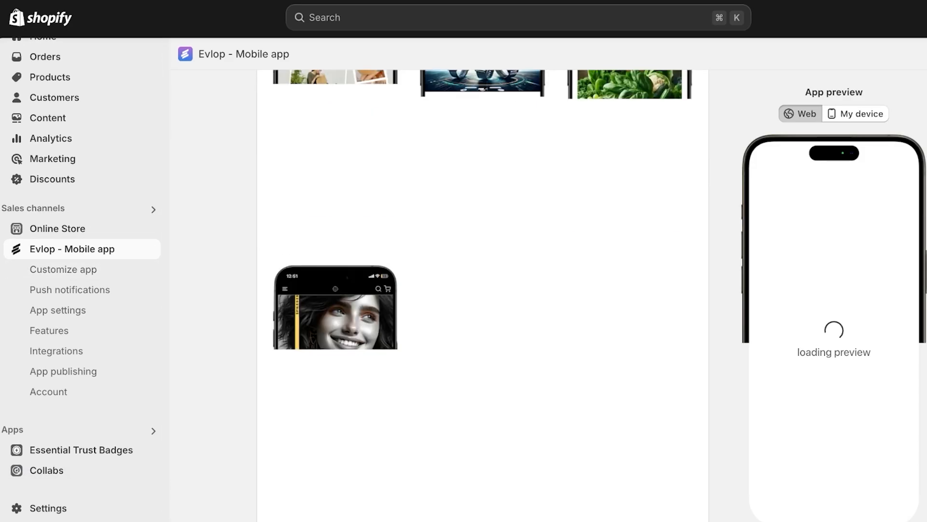
scroll(up, 3)
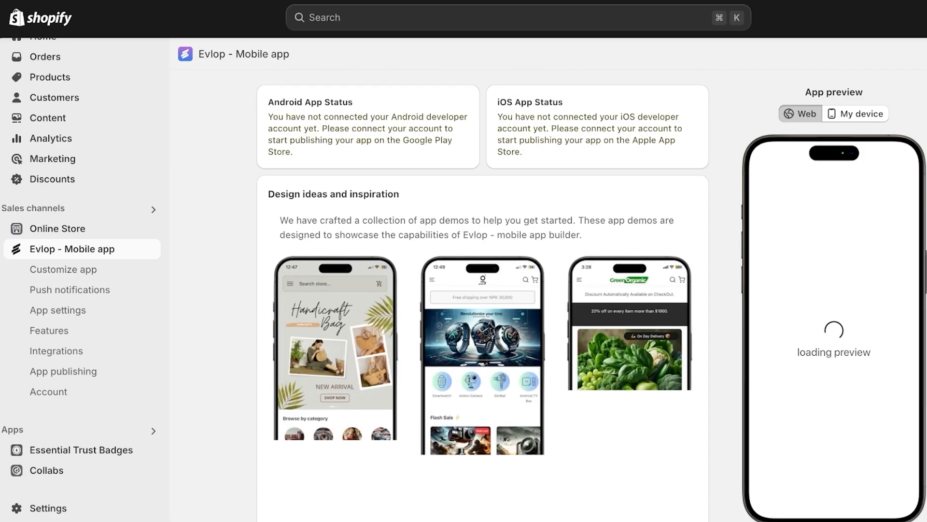
scroll(down, 3)
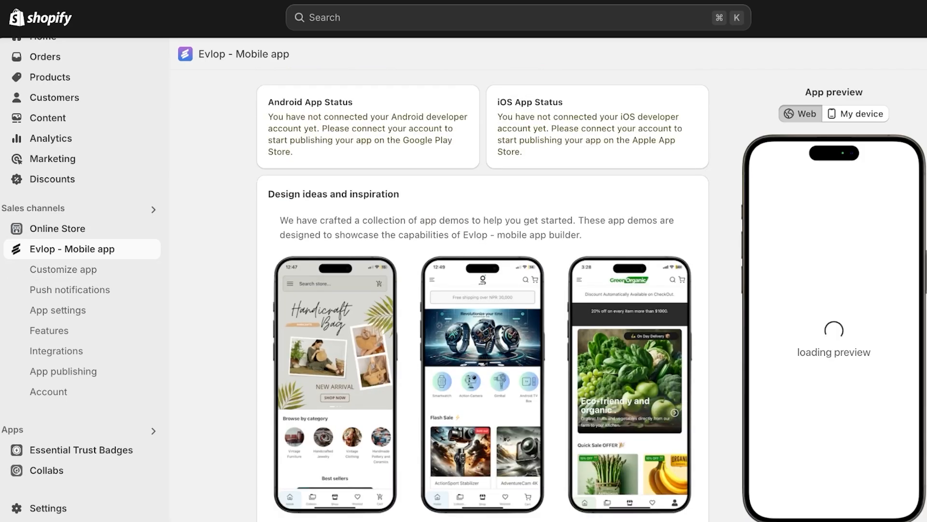
scroll(down, 3)
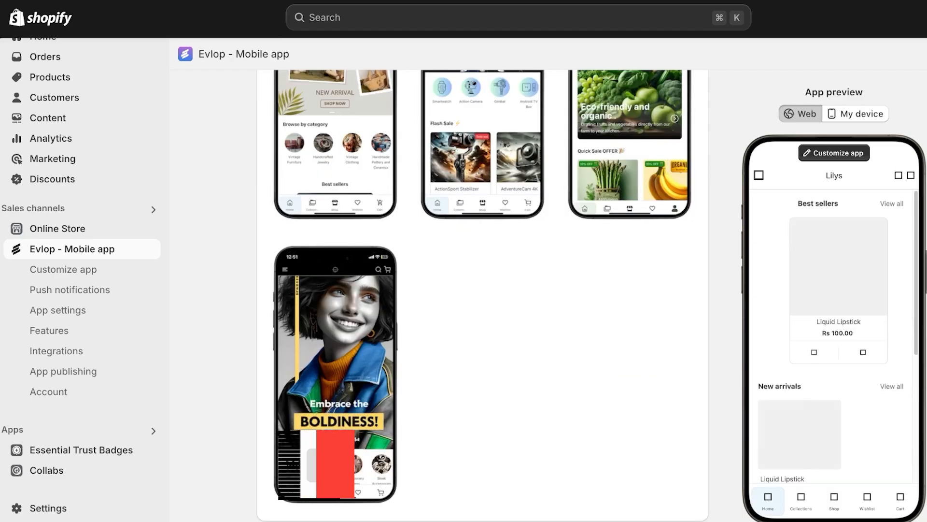
Enter the app customizer and view the Home page layout and its list of pages.
click(63, 270)
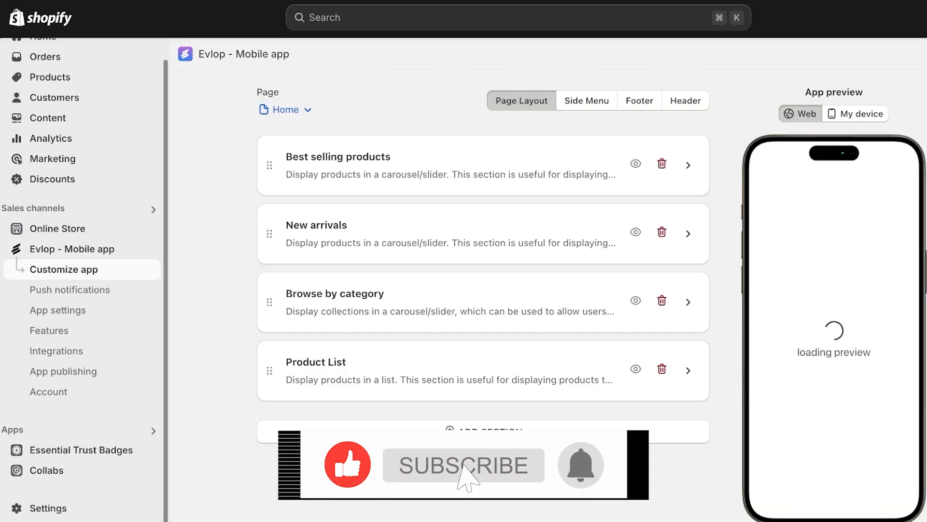
click(464, 465)
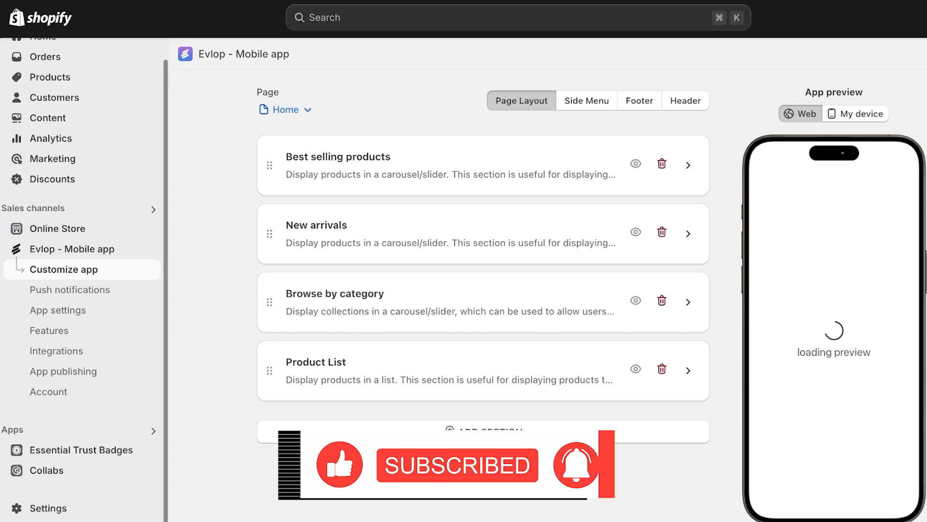
click(286, 109)
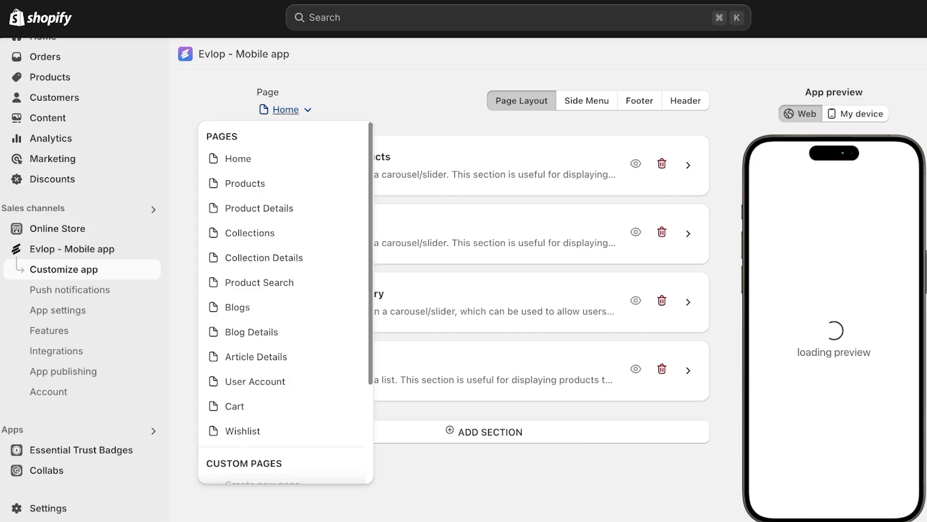
mouse_move(255, 381)
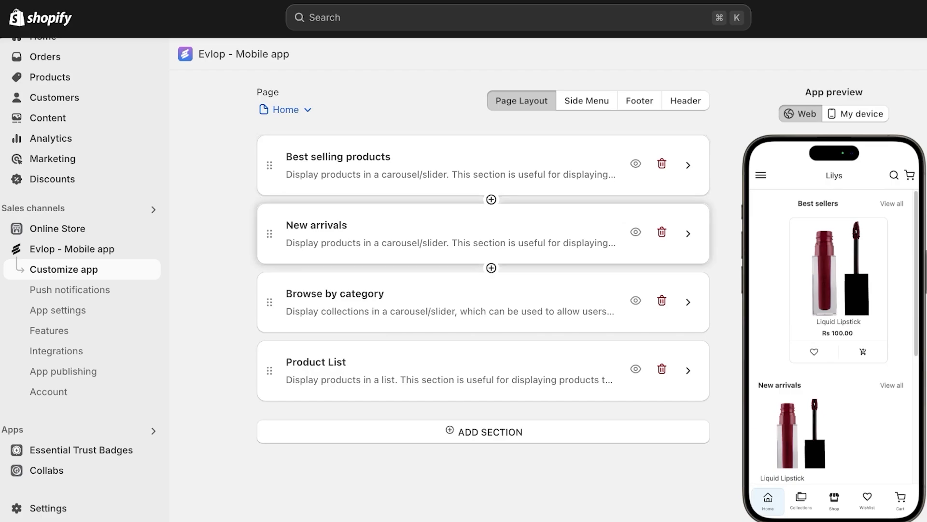
Browse the Add Section catalogue of components, then leave without adding any.
click(483, 431)
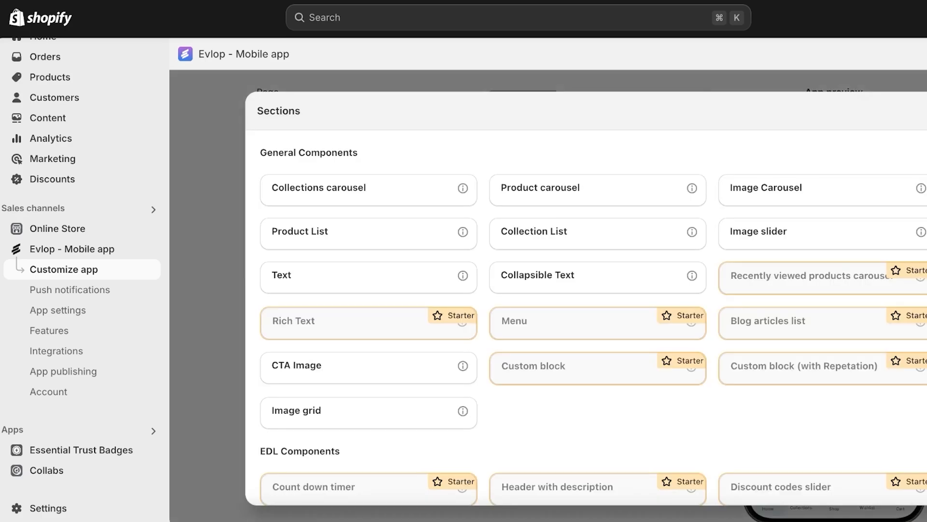
scroll(down, 3)
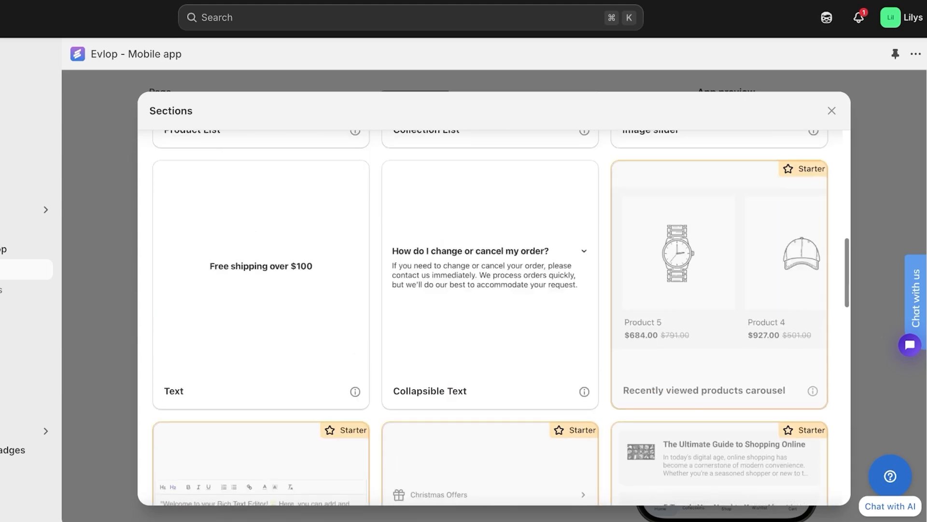
scroll(up, 3)
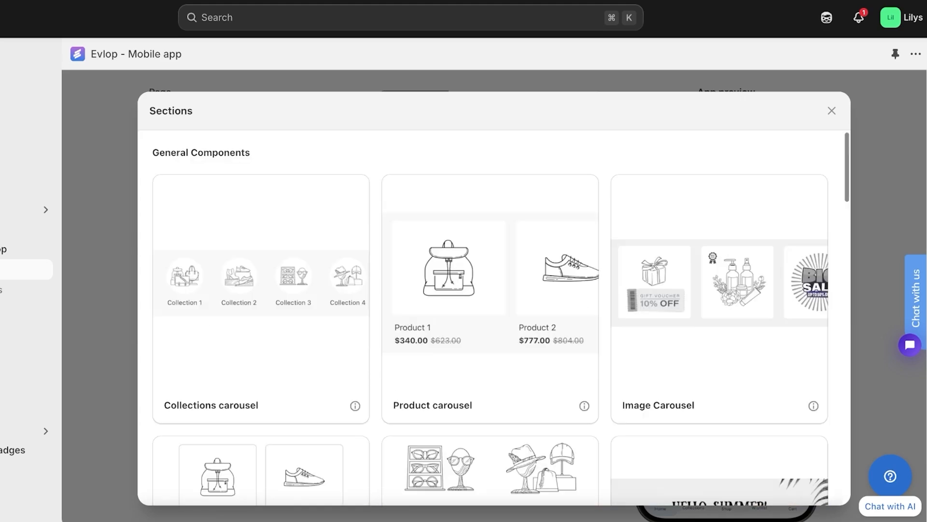
scroll(down, 3)
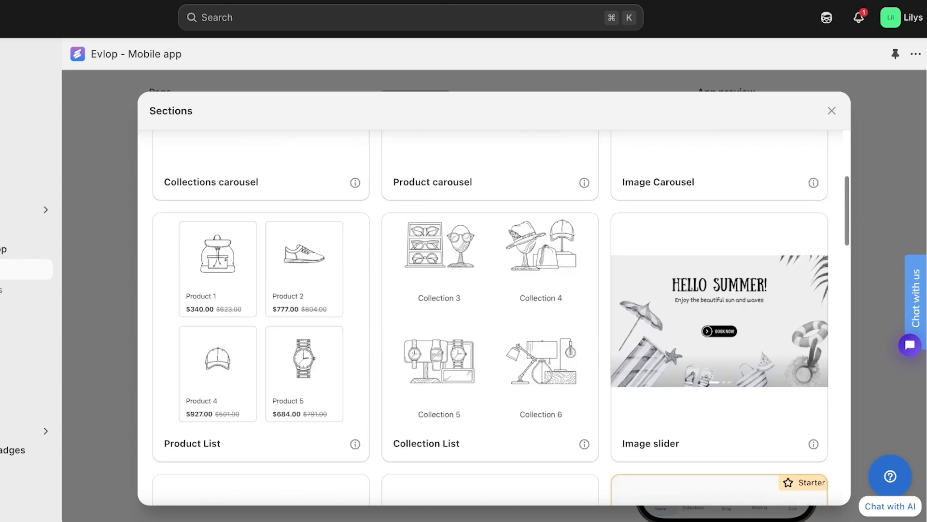
scroll(down, 3)
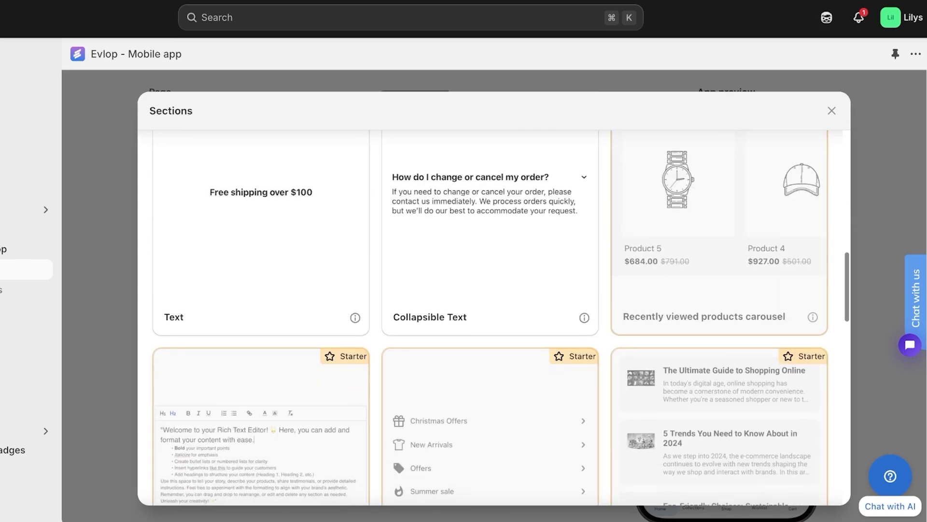
scroll(down, 3)
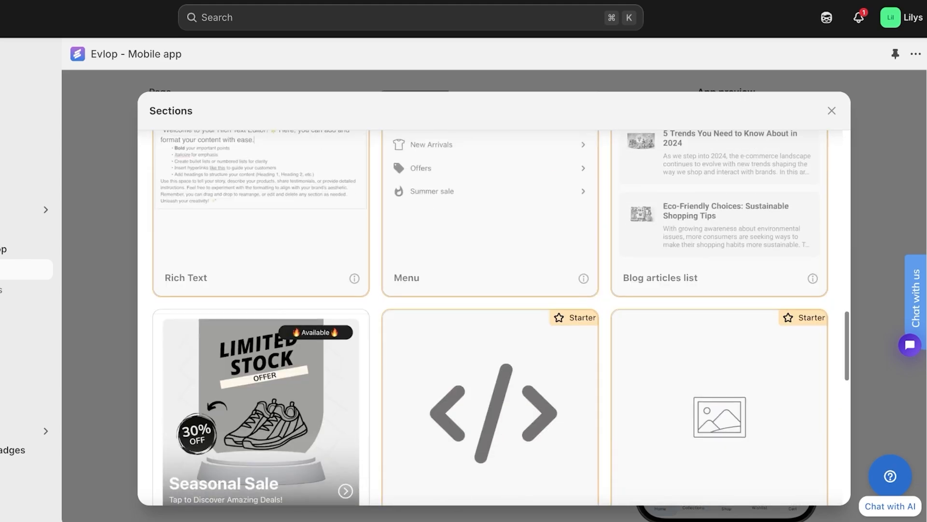
click(832, 110)
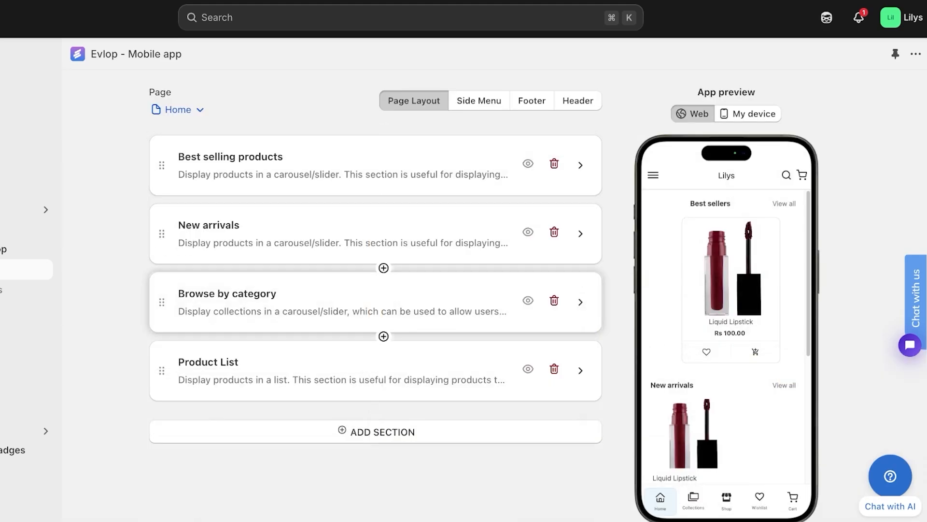
Delete the Browse by category, Best selling products and New arrivals sections.
click(554, 300)
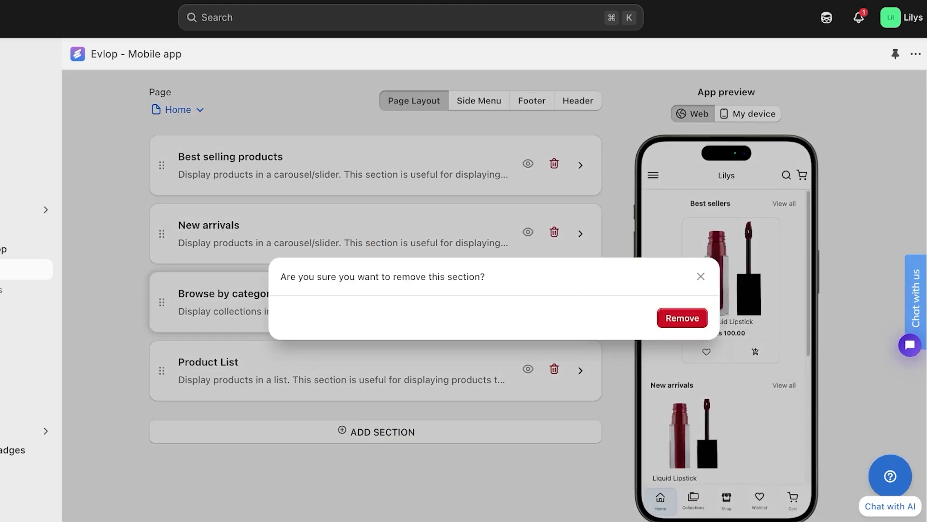
click(681, 318)
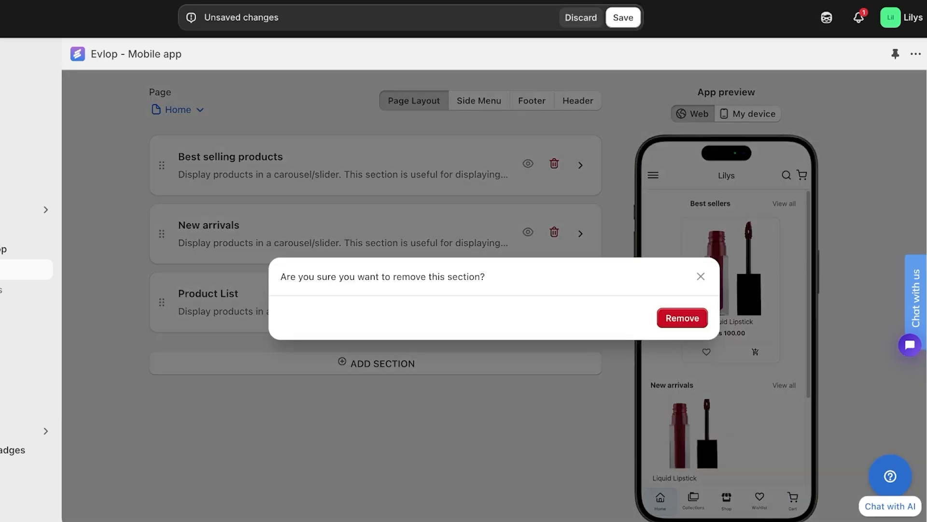
click(681, 317)
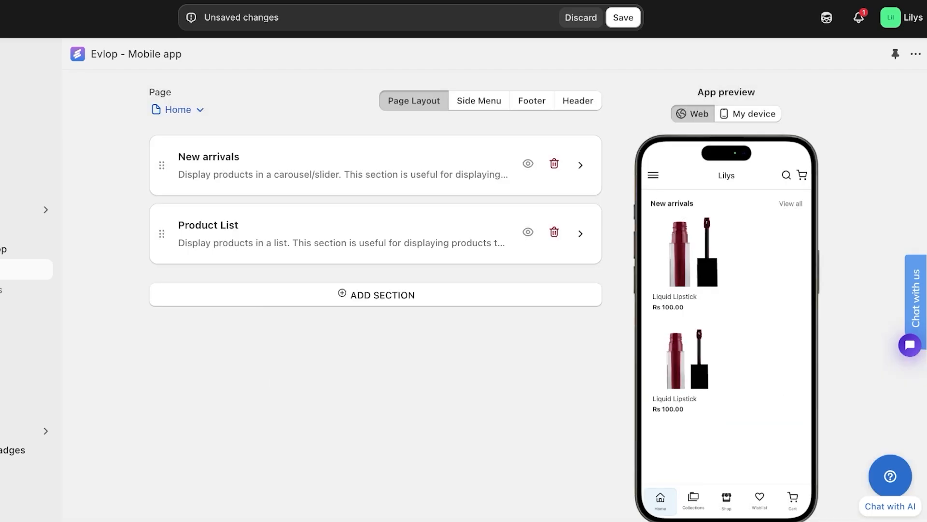
click(554, 164)
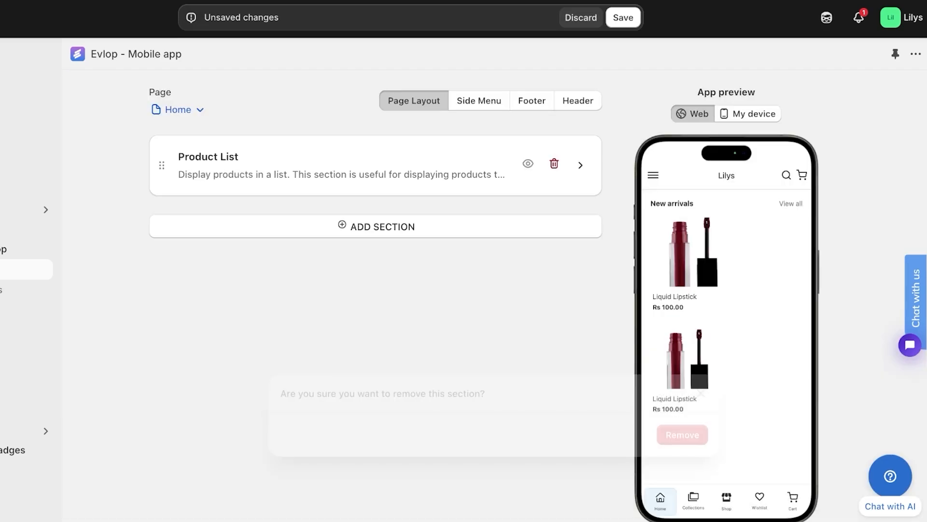
Add an Image slider section, move it above Product List and show its settings.
click(376, 226)
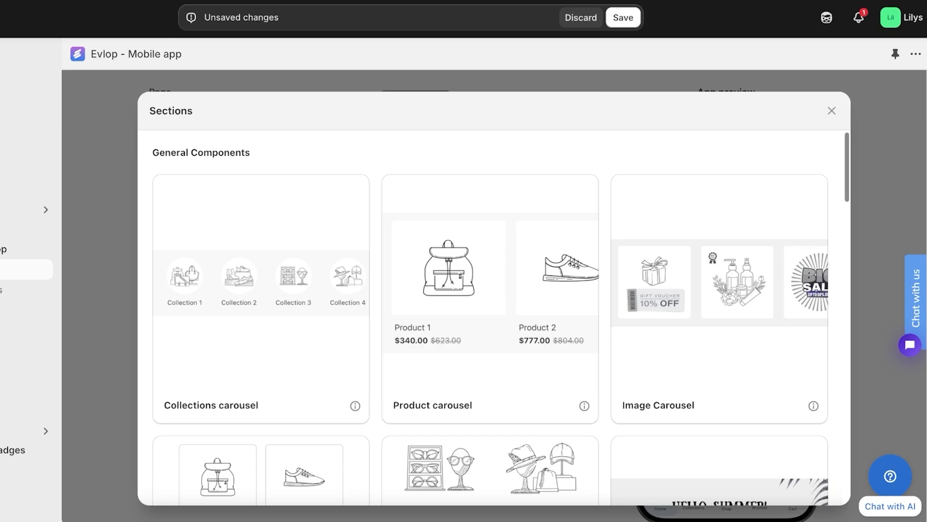
click(831, 110)
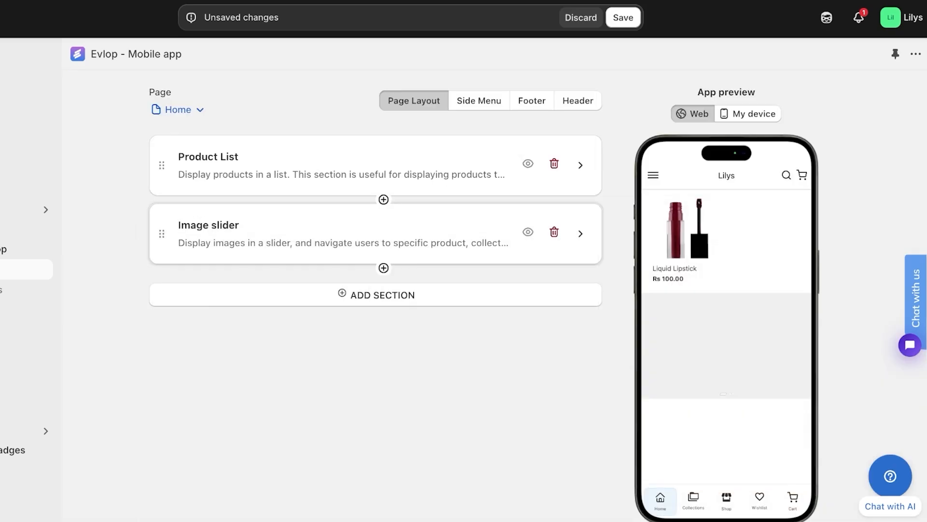
drag(161, 231, 161, 156)
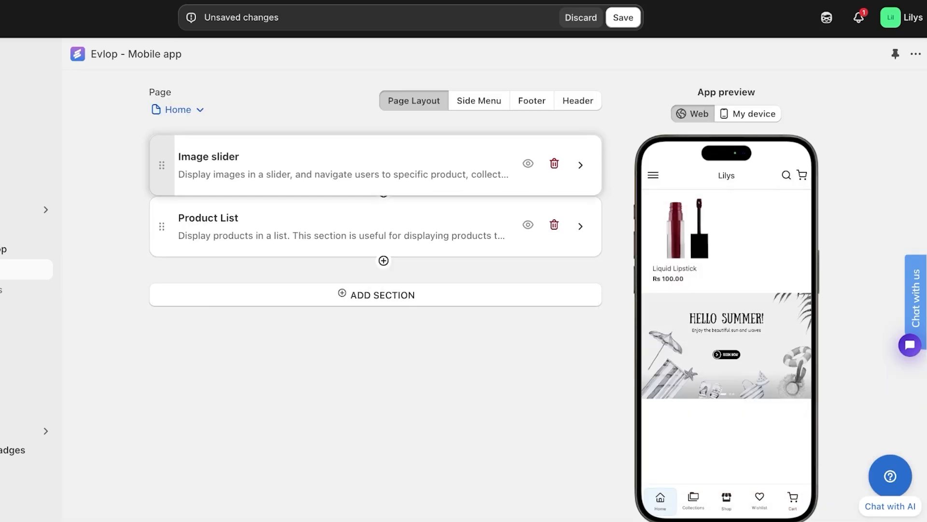
click(578, 164)
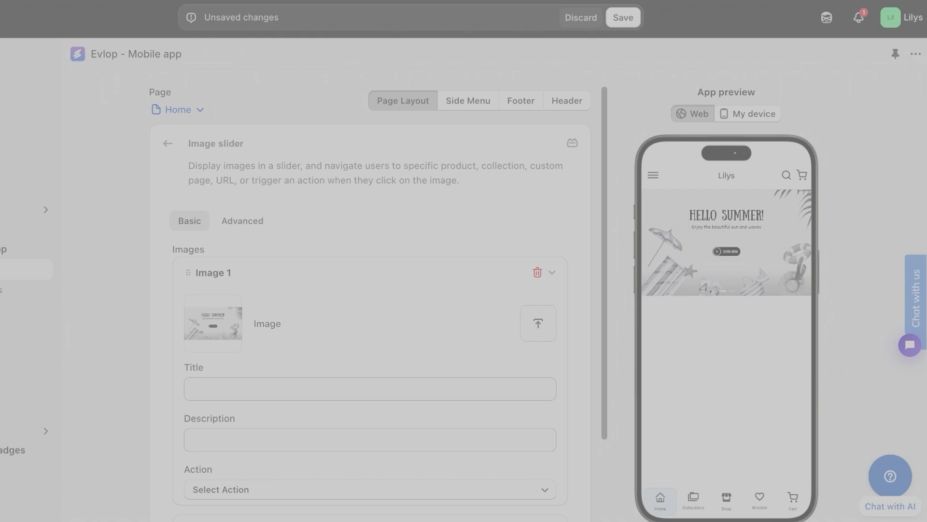
Replace the first slide's placeholder with the cropped eyeshadow palette photo.
click(537, 322)
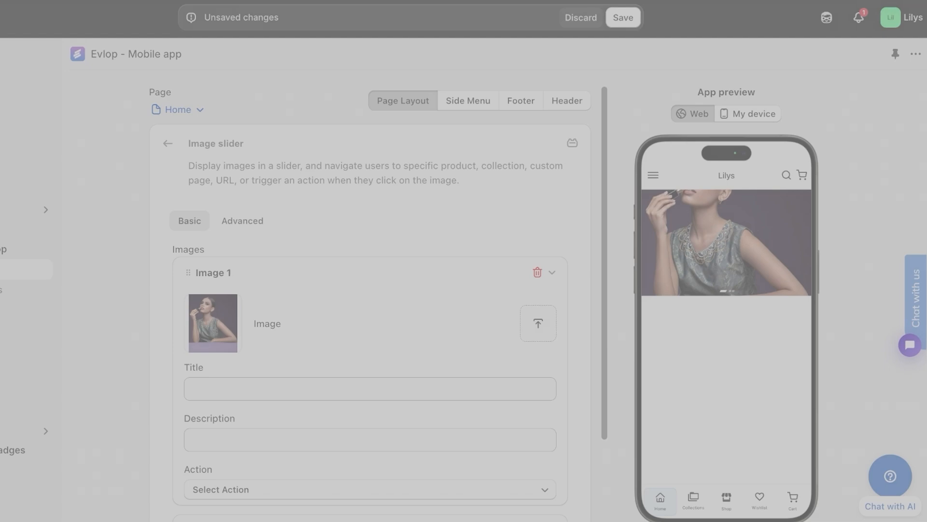
click(538, 323)
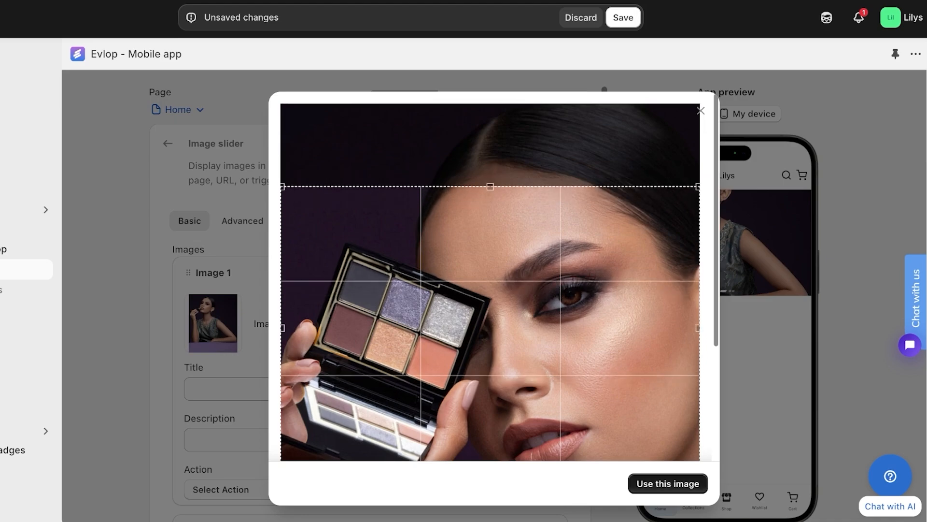
click(667, 483)
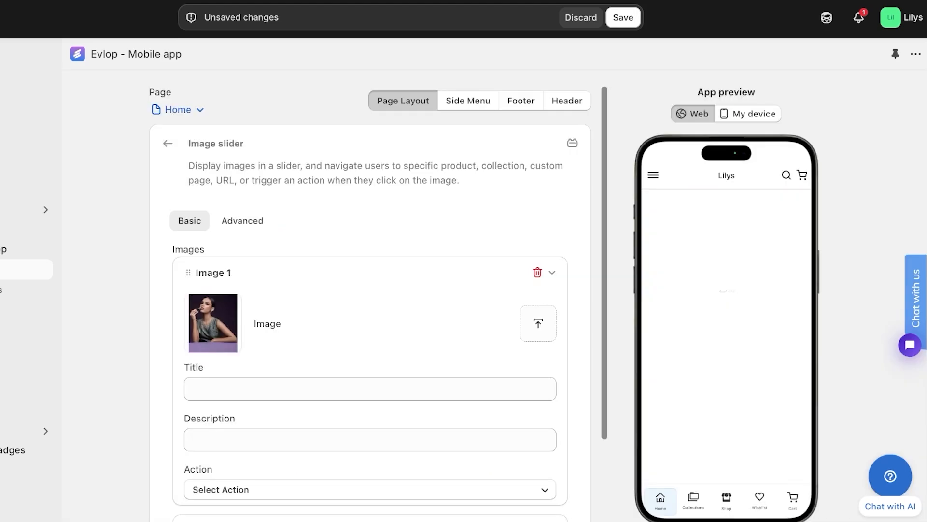
Give the slide the title "Shop your Color".
click(370, 388)
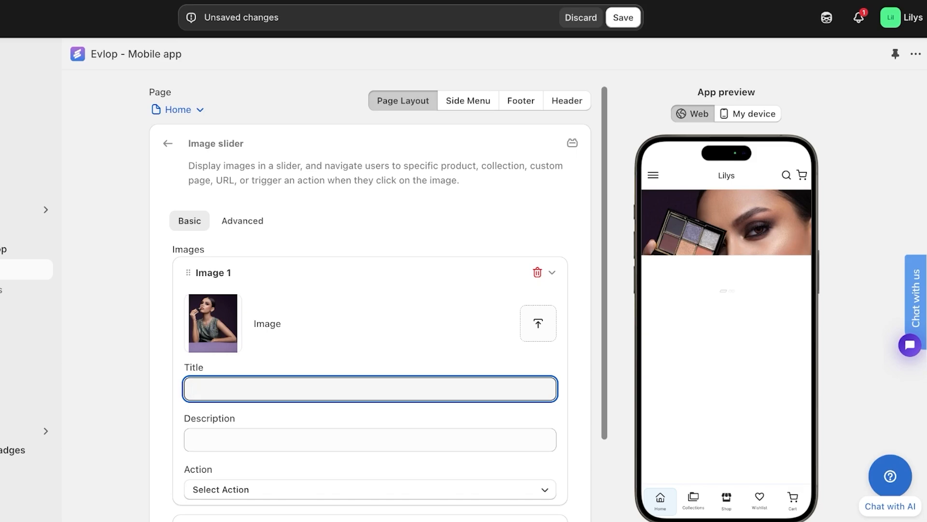
text(Shop your Color)
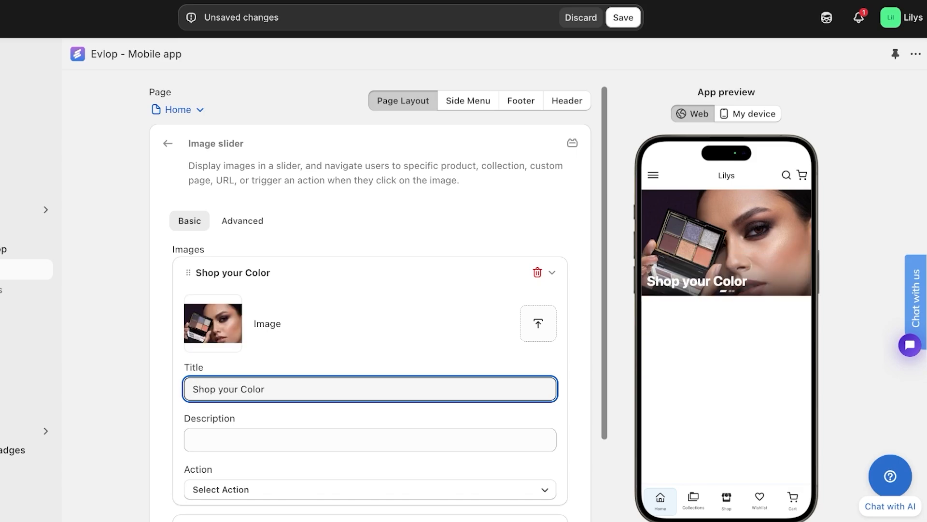
scroll(down, 3)
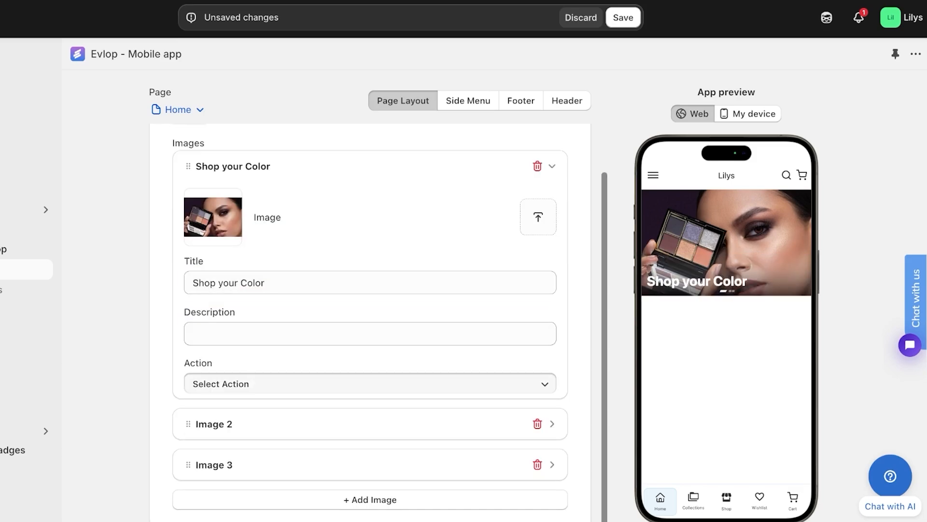
Review the Side Menu and Header tabs, then return to Page Layout.
click(370, 384)
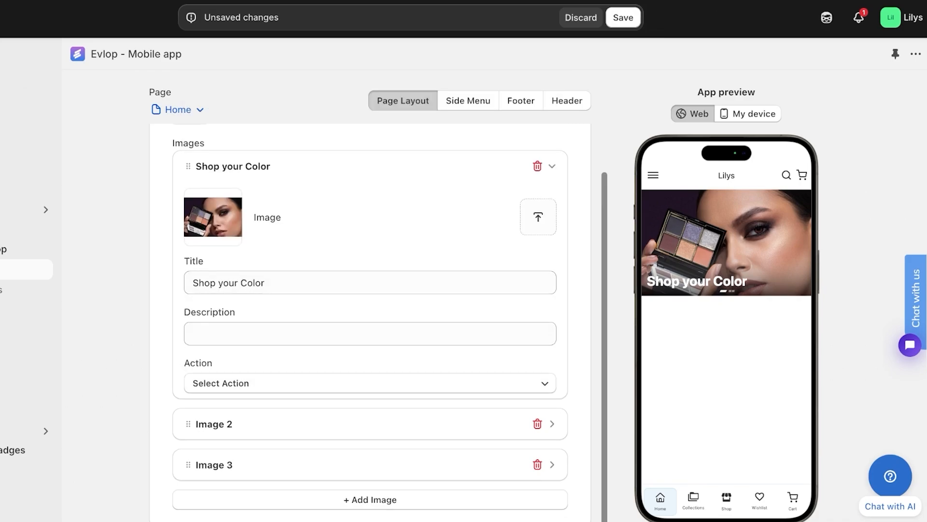
click(468, 99)
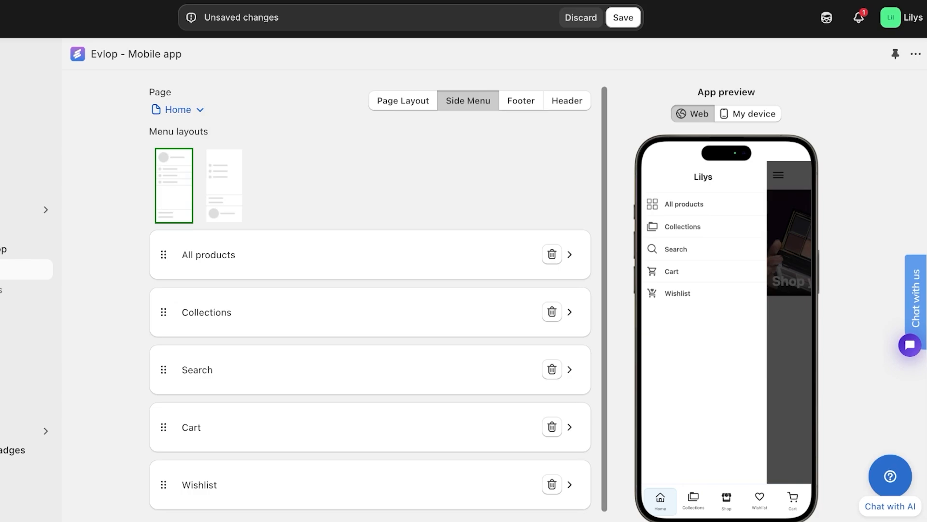
click(577, 100)
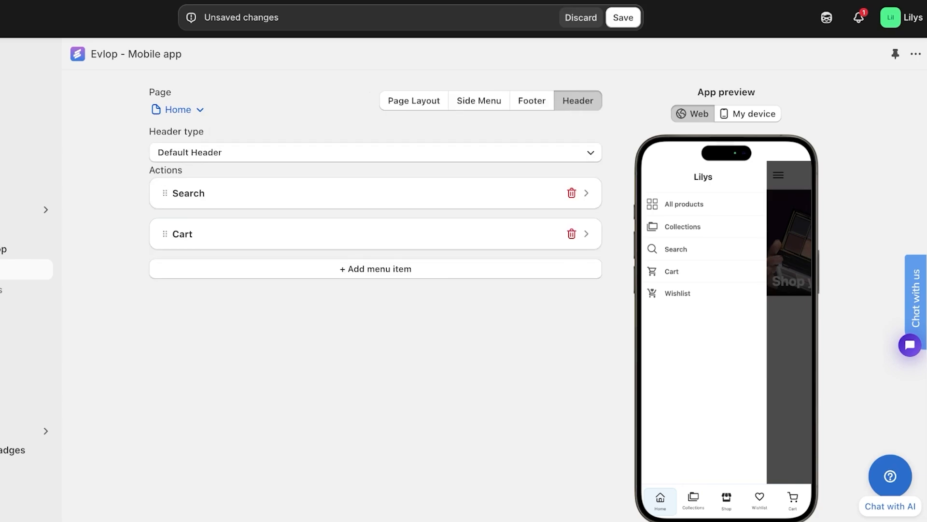
click(413, 100)
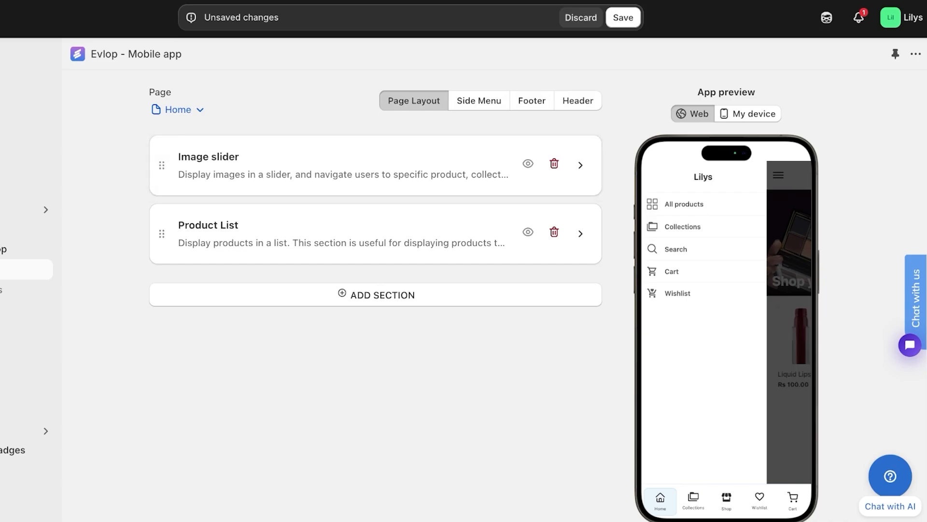
Save the Home page and switch to editing the Products page.
click(622, 17)
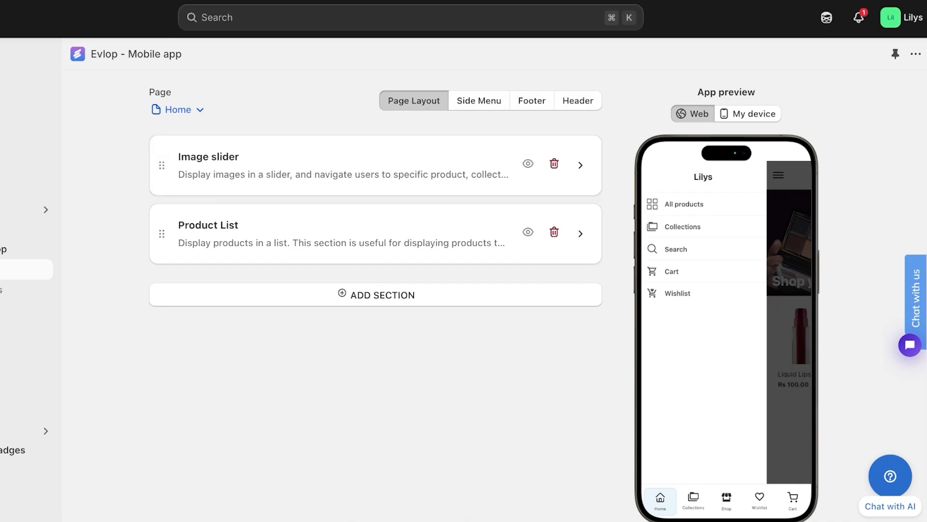
click(178, 109)
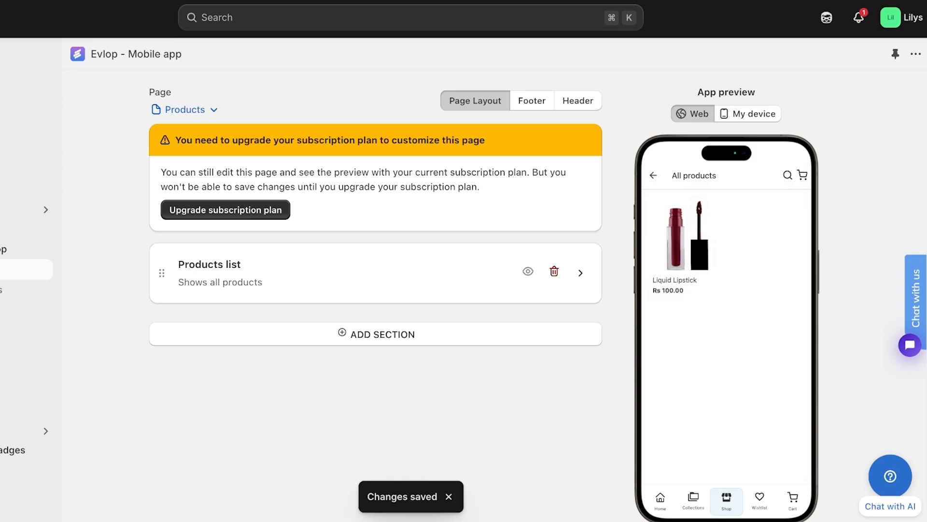
Inspect the Products list section settings on the locked Products page.
click(580, 272)
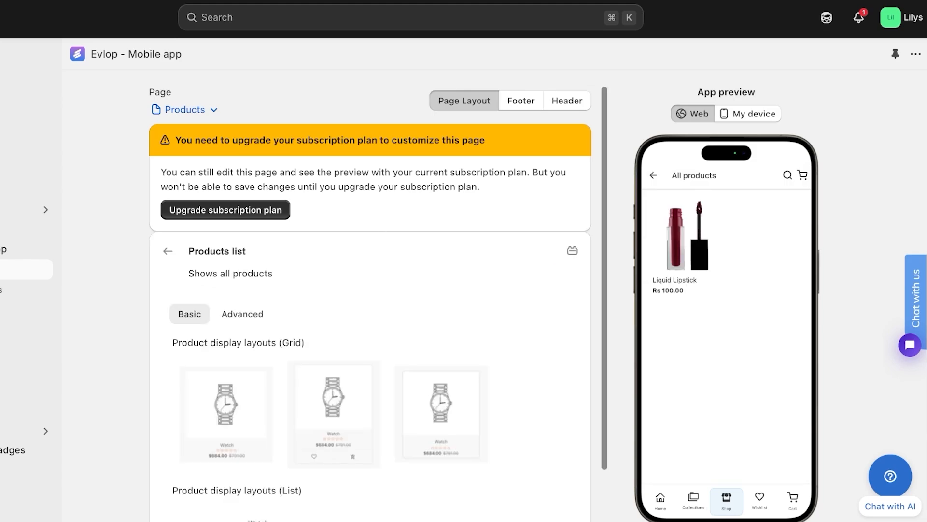
scroll(down, 3)
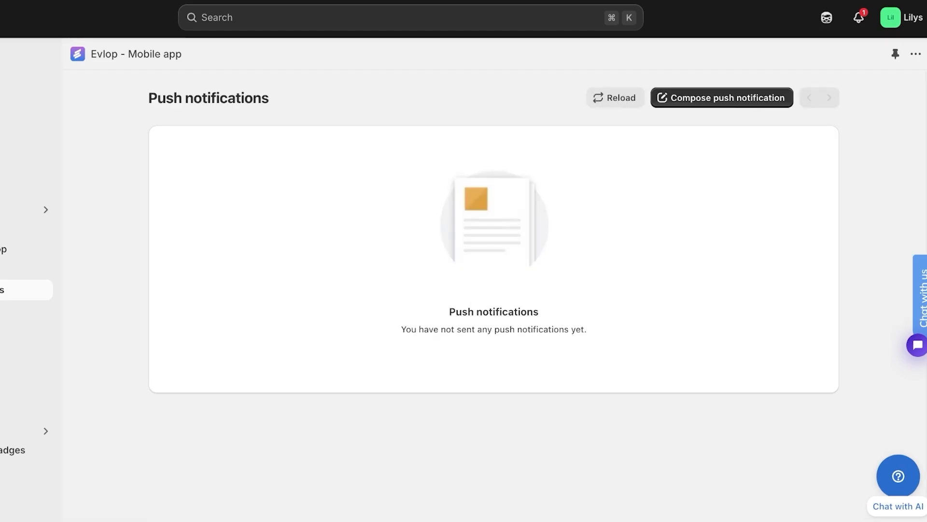
Go to App settings and enter the app identifier 'app.evlop.e4uba3wqm'.
click(15, 310)
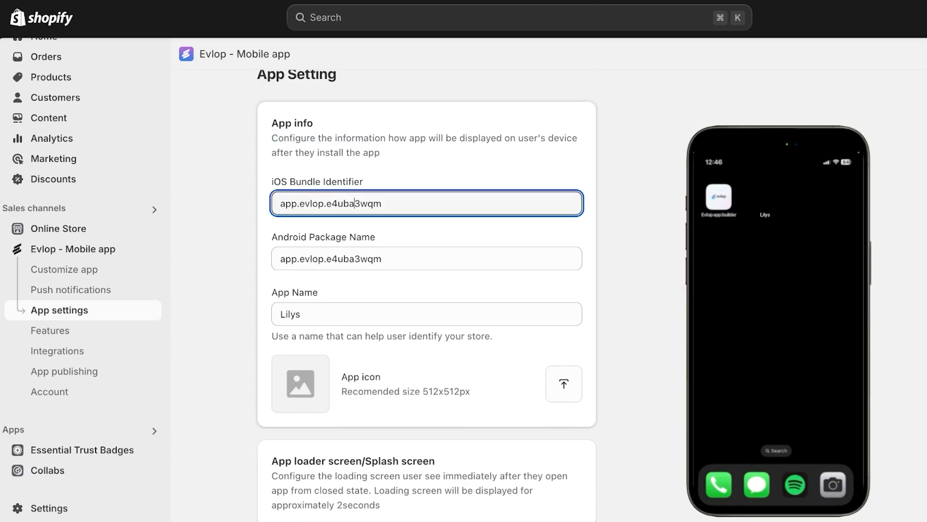
text(A)
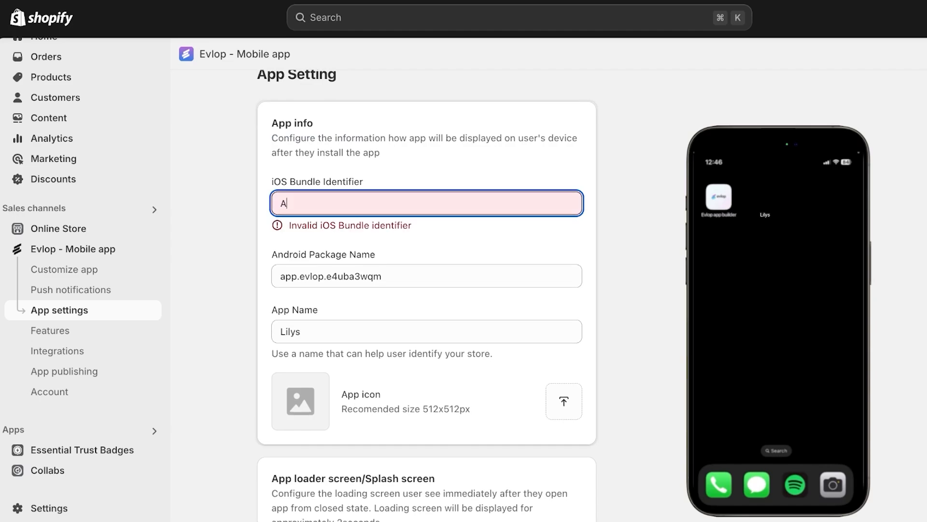
text(app.evlop.e4uba3wqm)
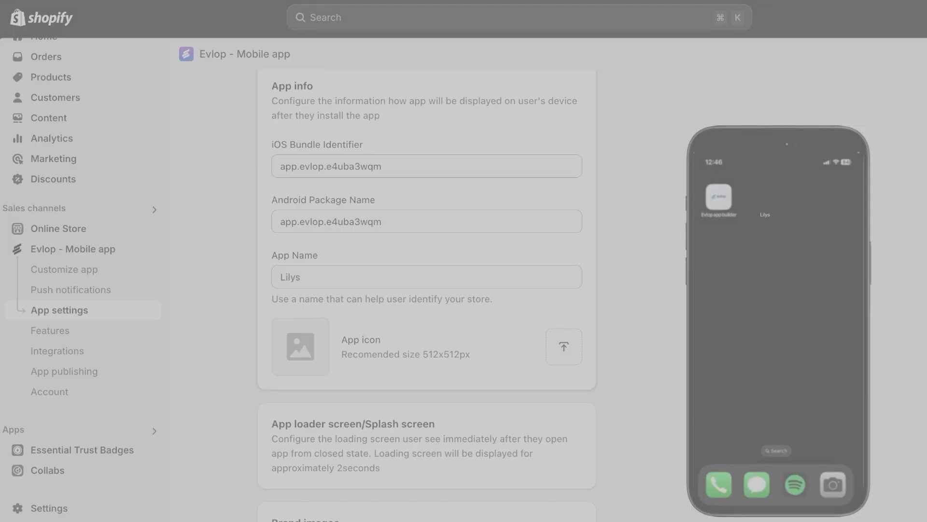
Set the Lilys logo as the app icon and save the settings.
click(563, 346)
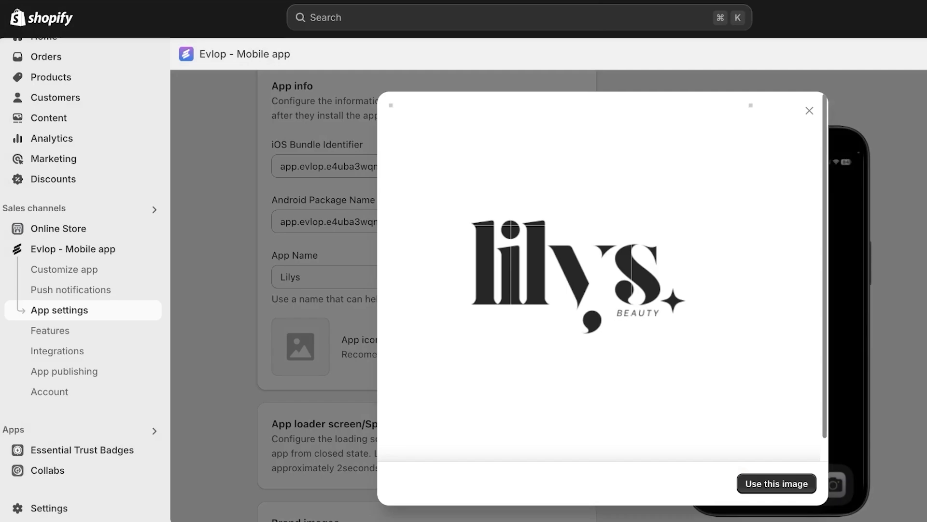
scroll(up, 3)
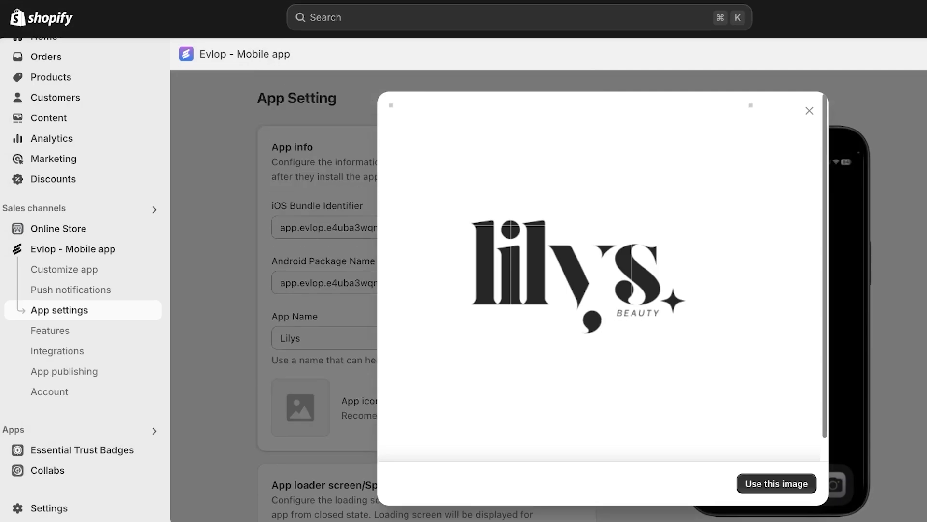
click(775, 483)
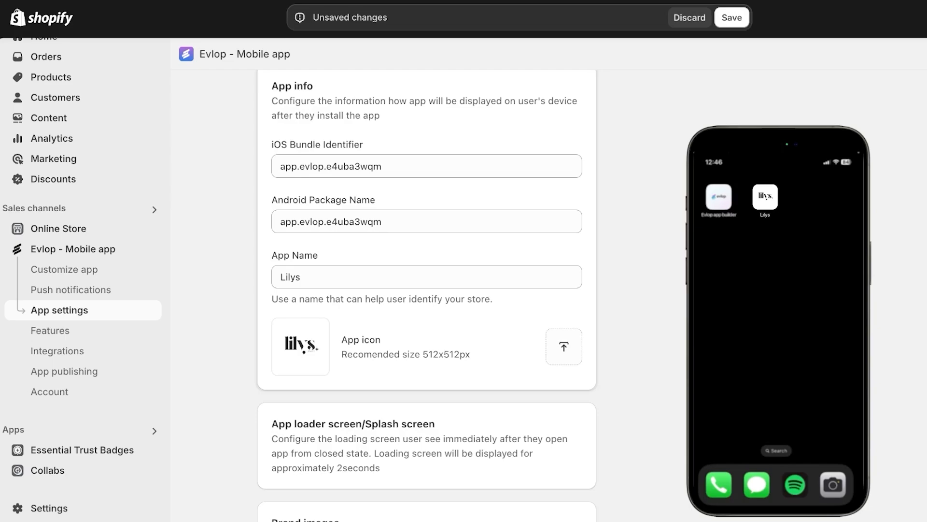
scroll(down, 3)
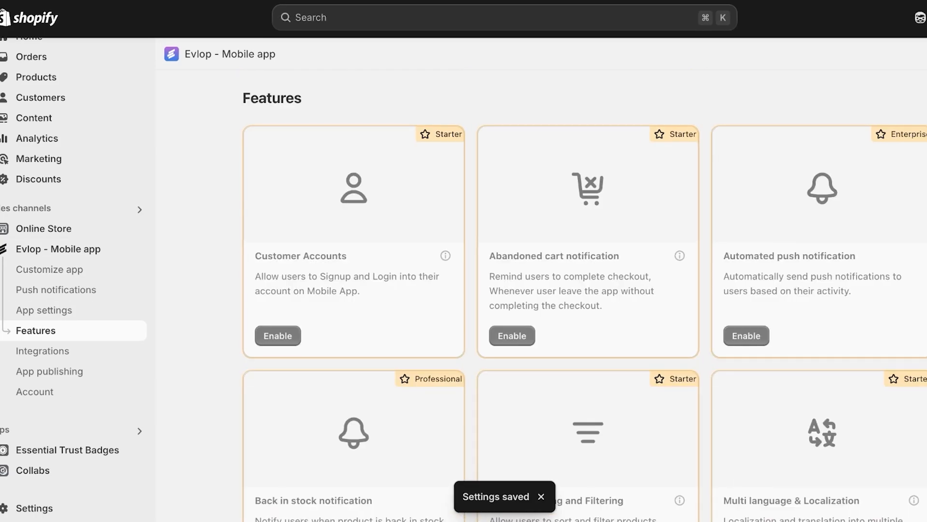
Browse the Features and Integrations lists, then move to App publishing.
scroll(down, 3)
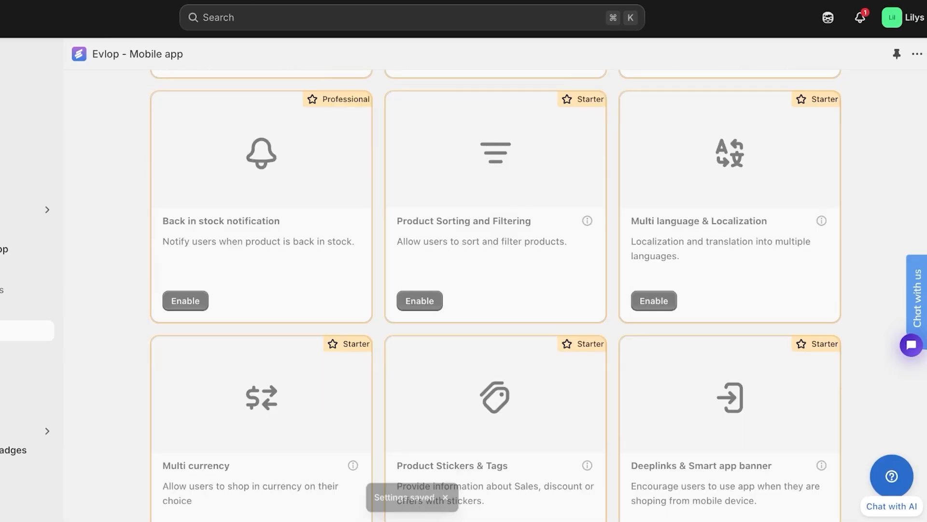
scroll(down, 3)
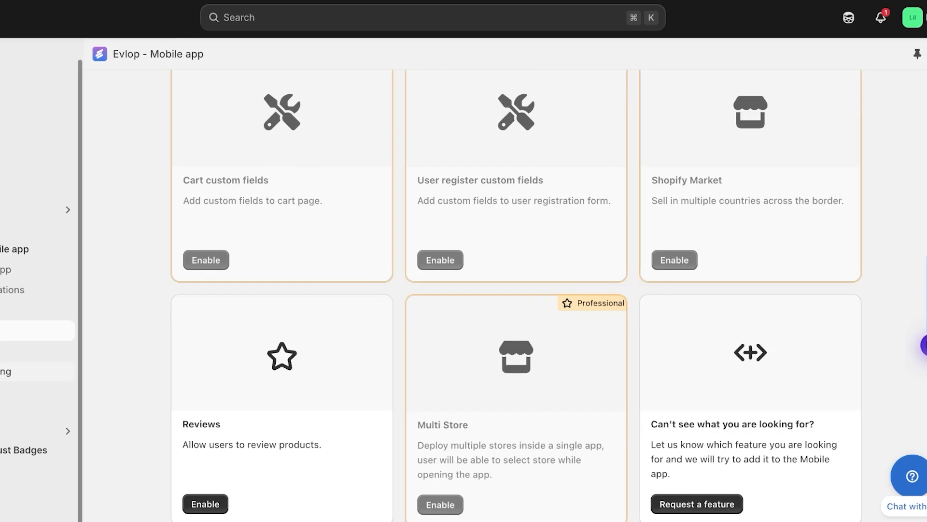
click(58, 371)
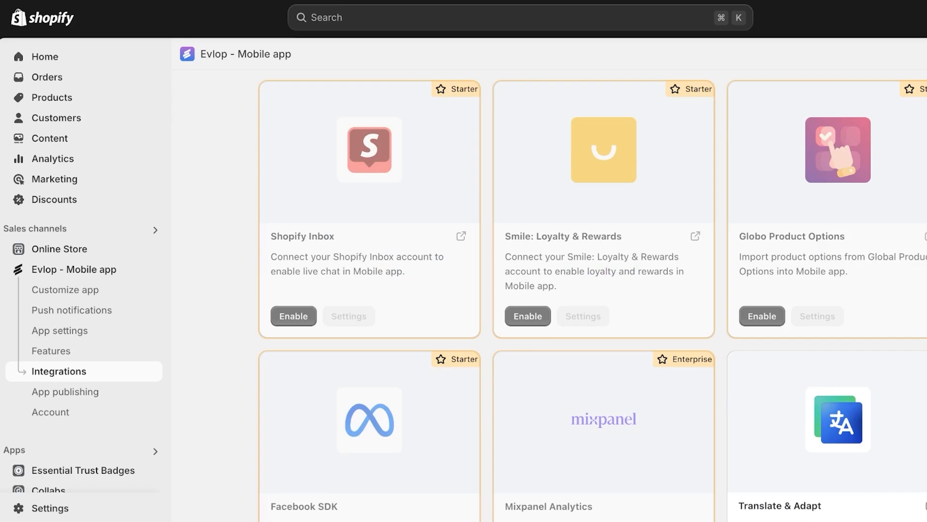
scroll(down, 3)
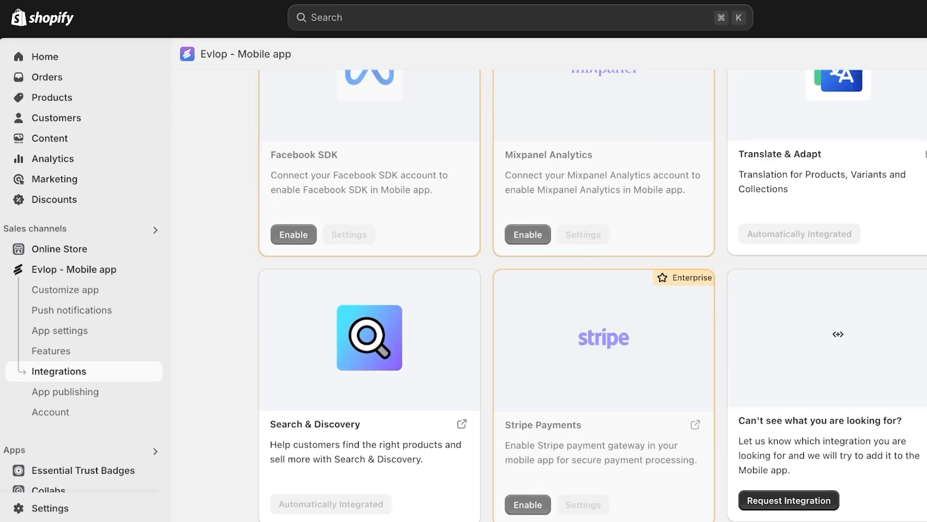
click(66, 391)
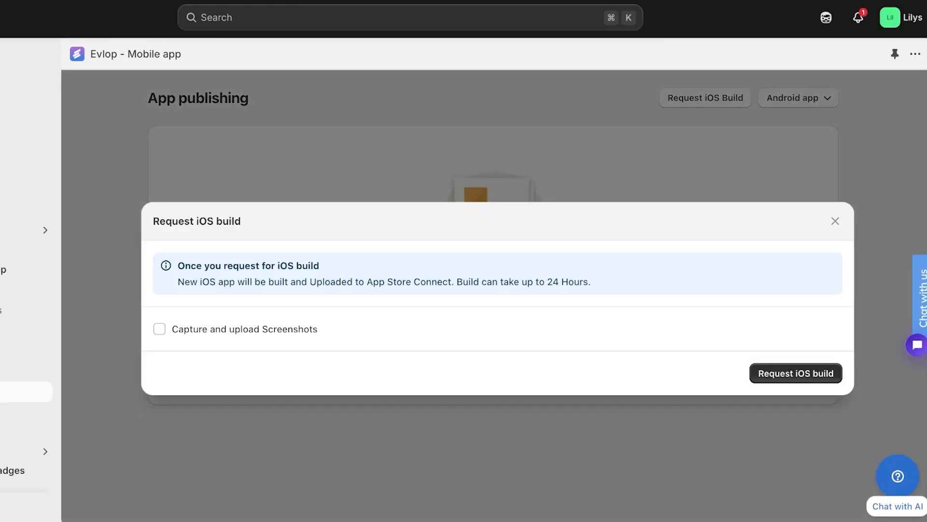
Dismiss the Request iOS build dialog and view the Account page's free plan.
click(797, 98)
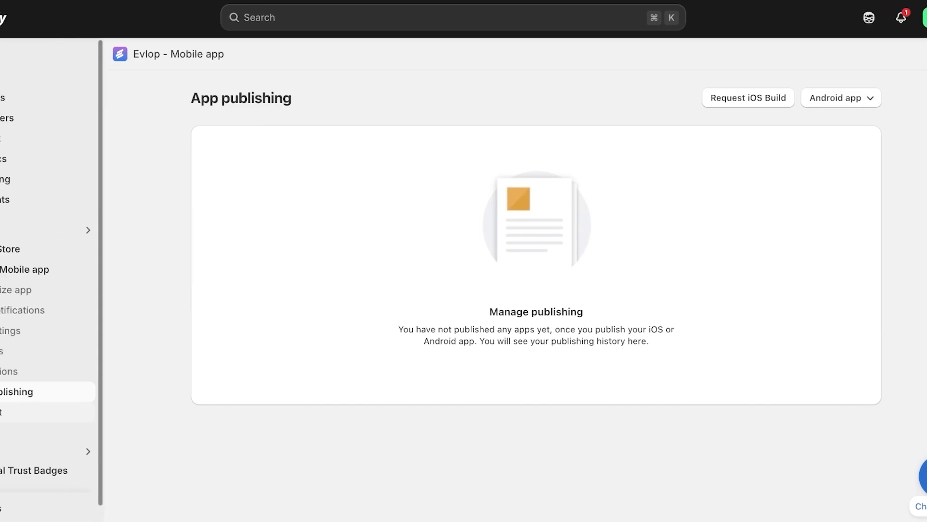
click(50, 412)
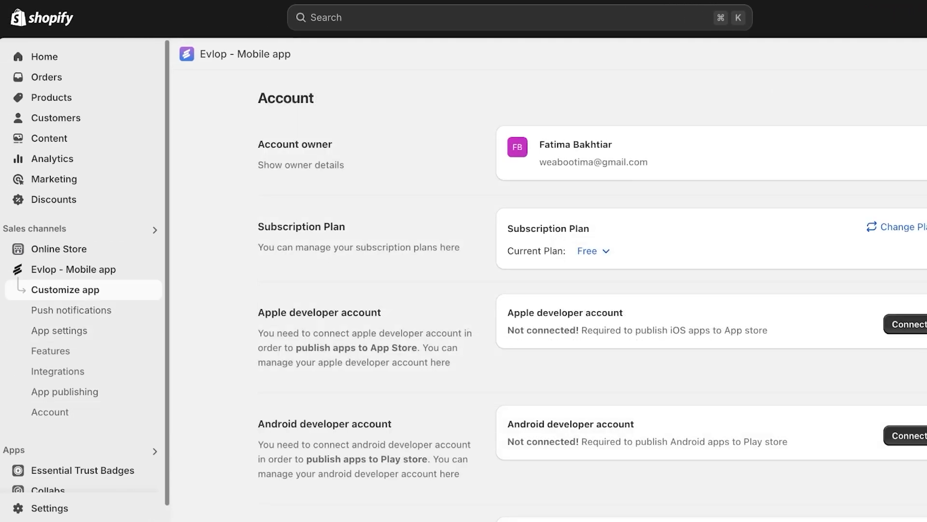
Reopen Customize app showing the saved Home layout with slider and product list.
click(65, 289)
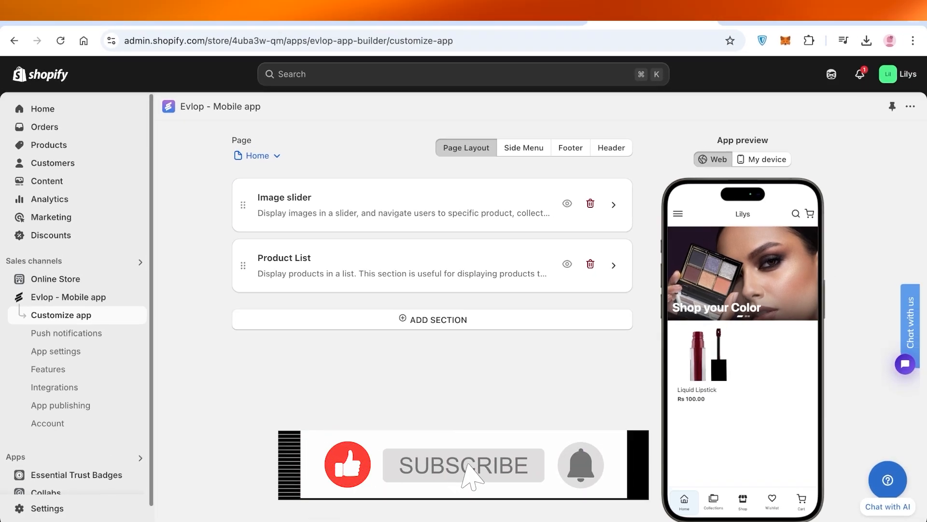
click(463, 464)
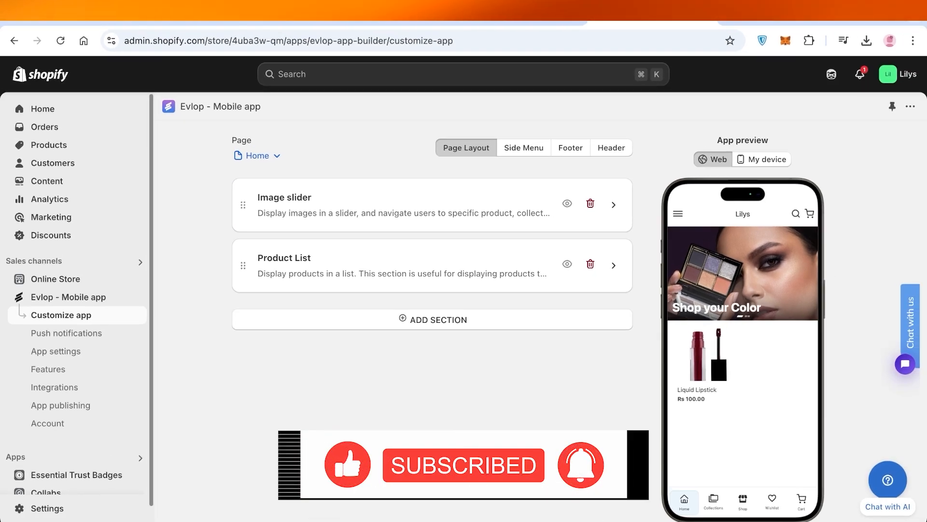